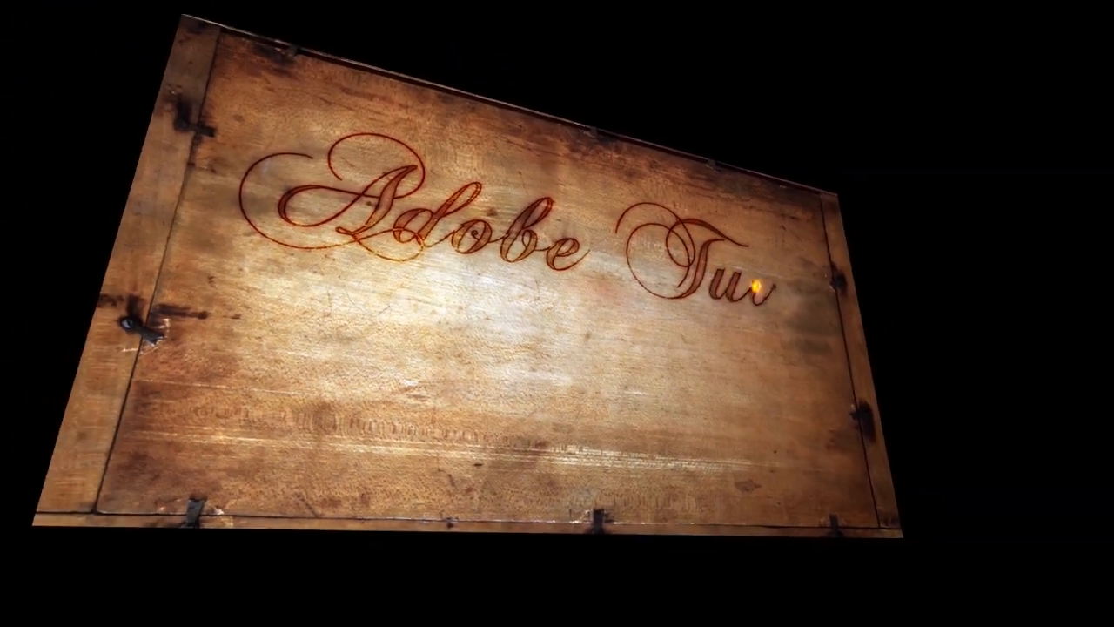
Step: Leave the finished-effect preview and bring up the Composition menu
left_click(88, 34)
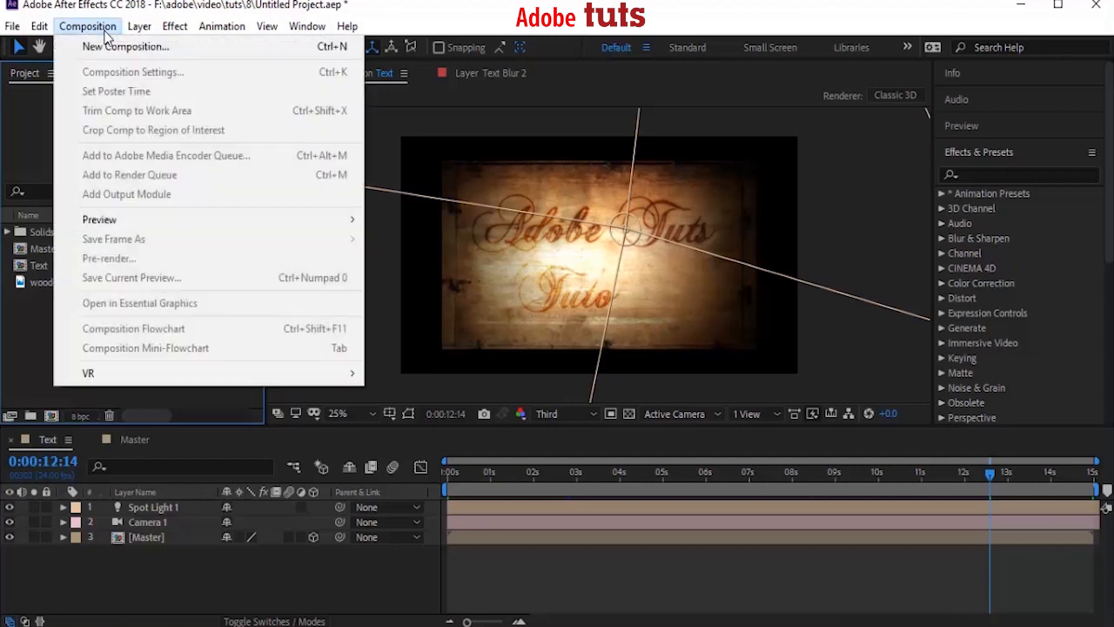
Step: Create composition Wooden_Text with the HDTV 1080 24 preset and 15-second duration
left_click(127, 47)
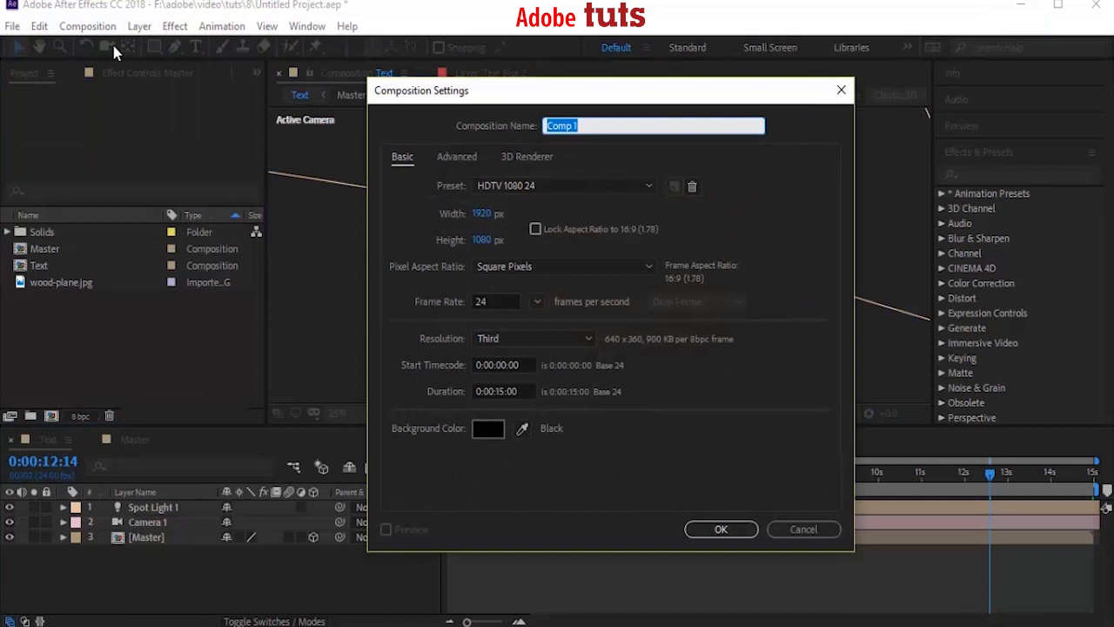
type("Wooden_Text")
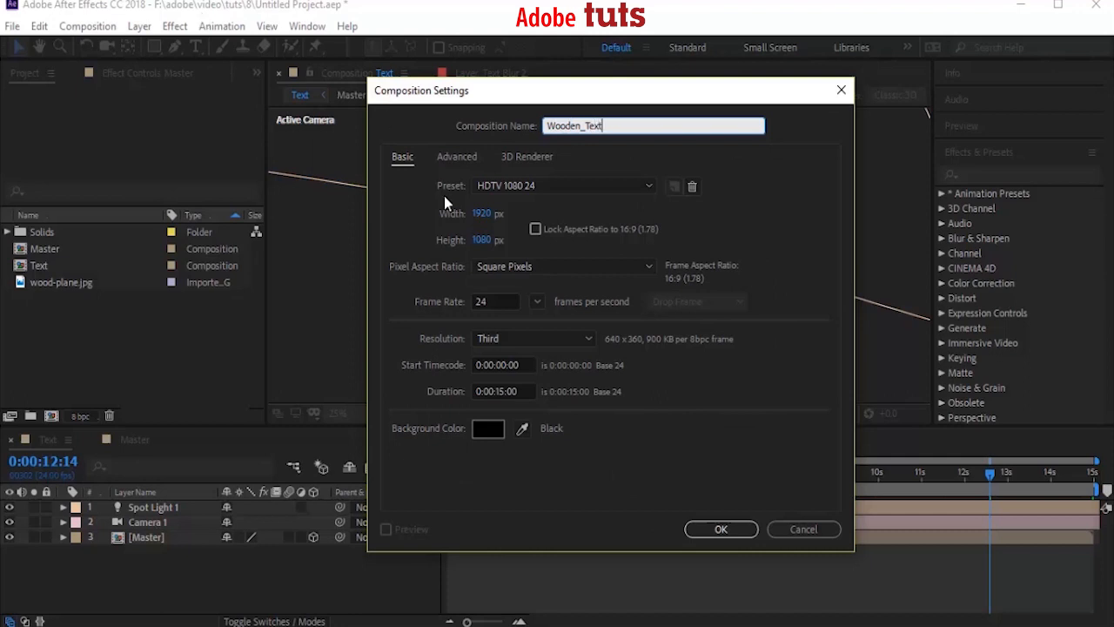
mouse_move(526, 419)
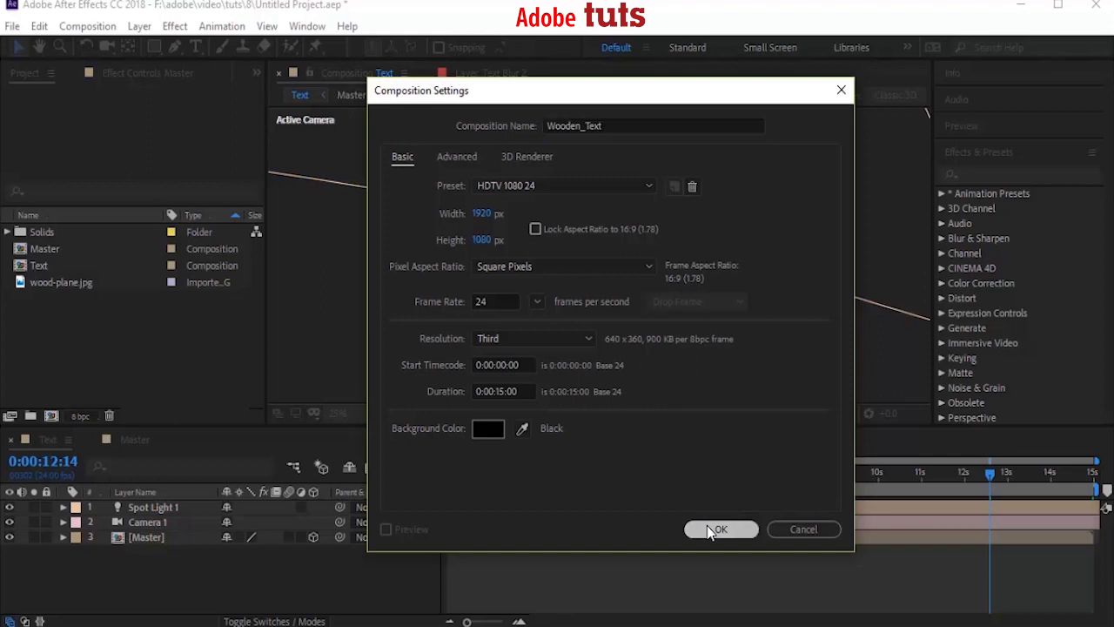
left_click(721, 529)
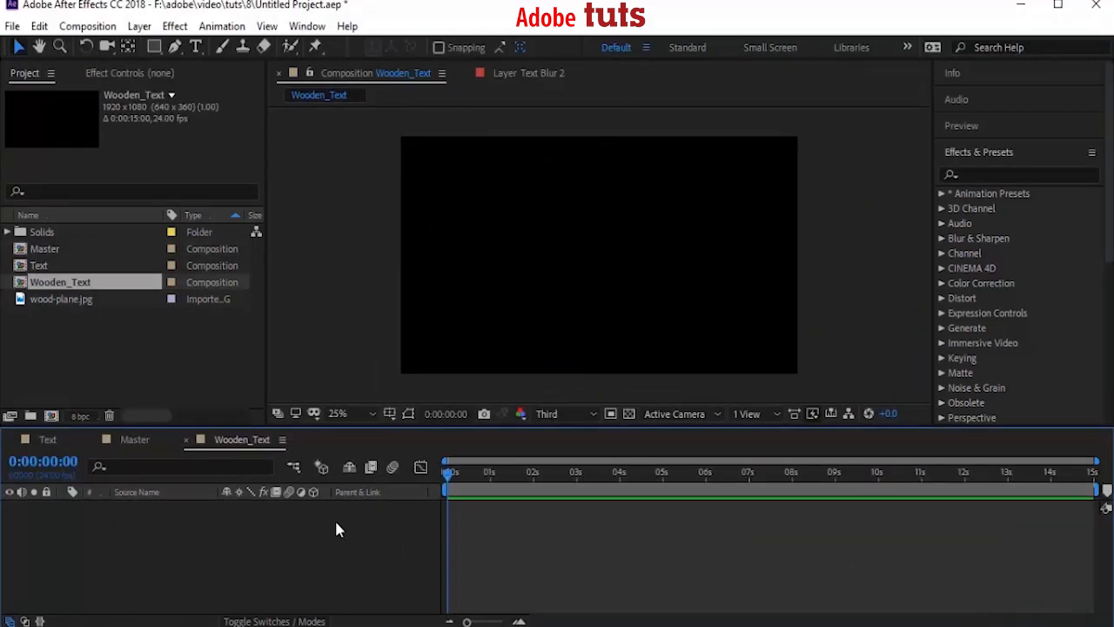
mouse_move(61, 324)
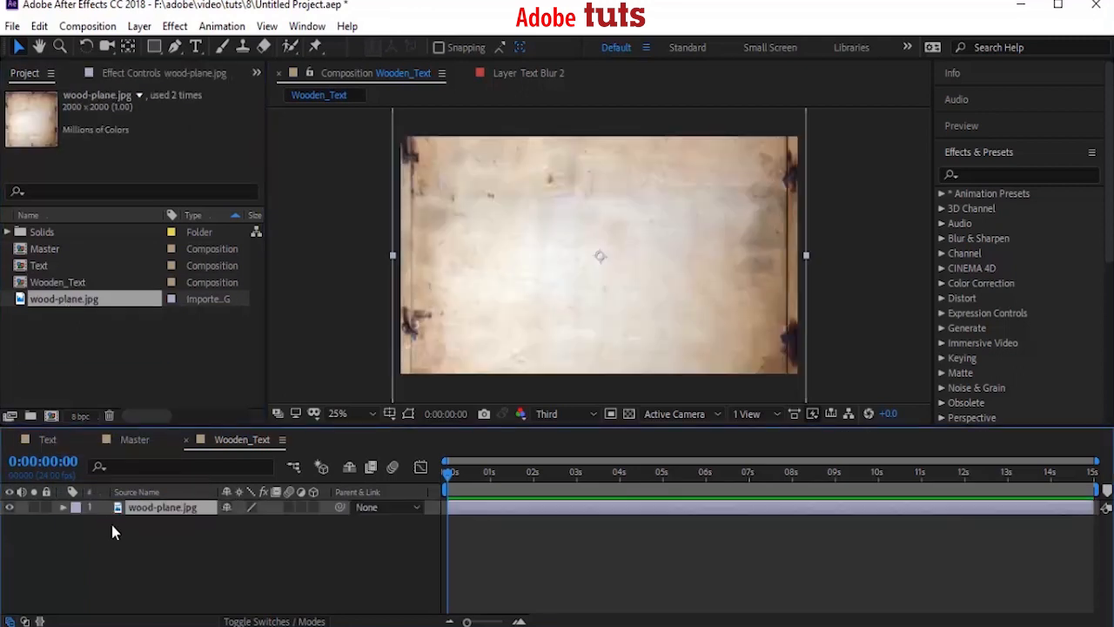
mouse_move(214, 488)
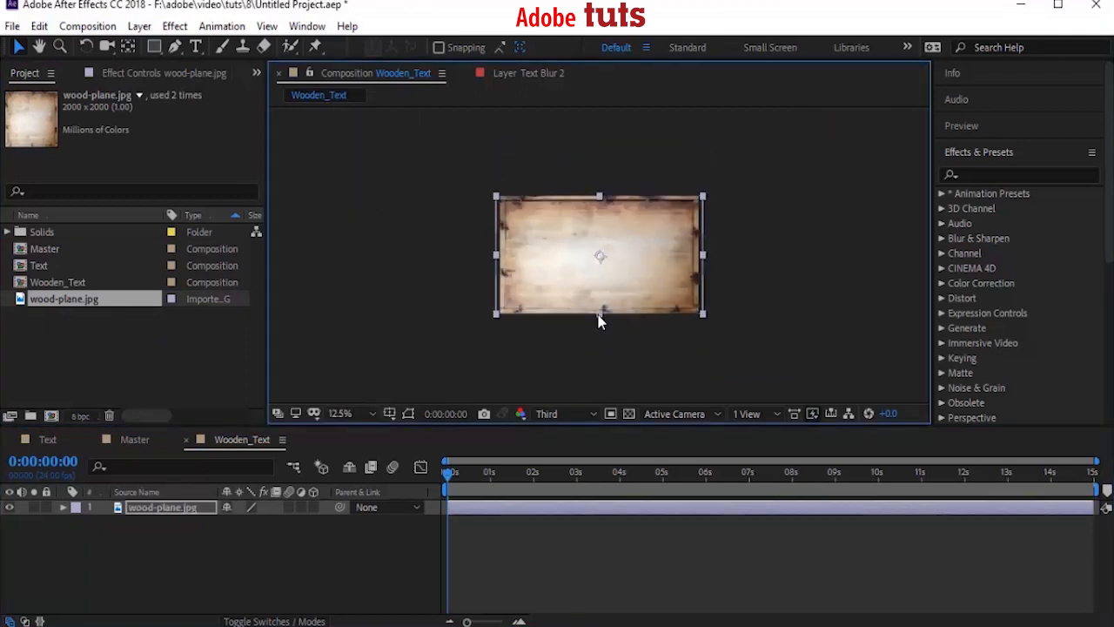
Step: Add wood-plane.jpg to the timeline, scaled to fill the 1920×1080 frame
left_click(339, 414)
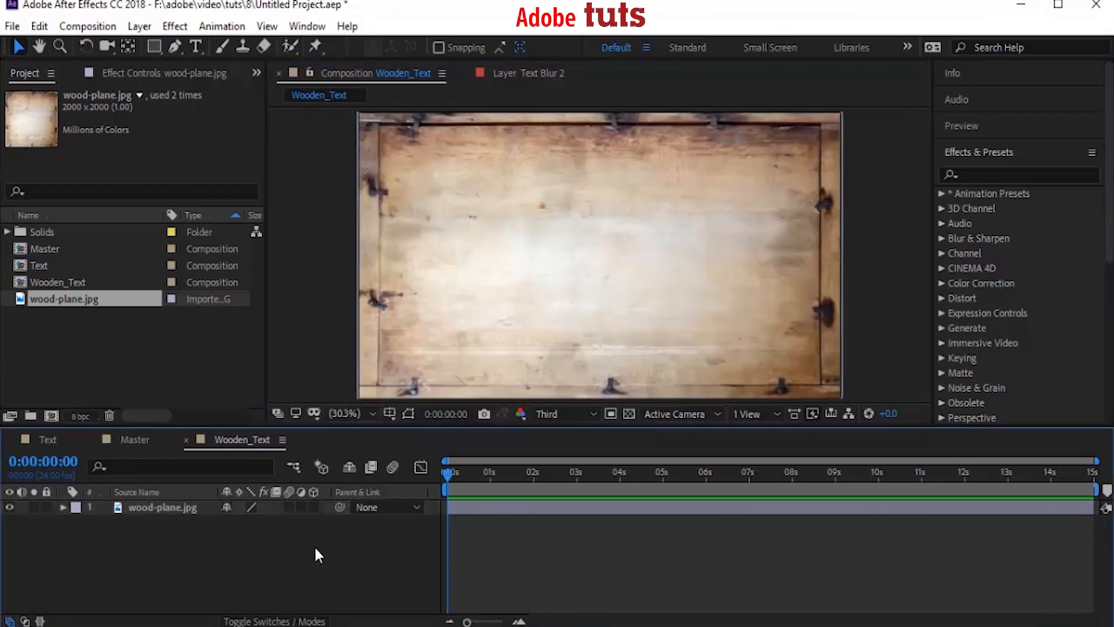
Step: Apply Curves to wood-plane.jpg and pull down its RGB, Green and Blue curves
left_click(1020, 173)
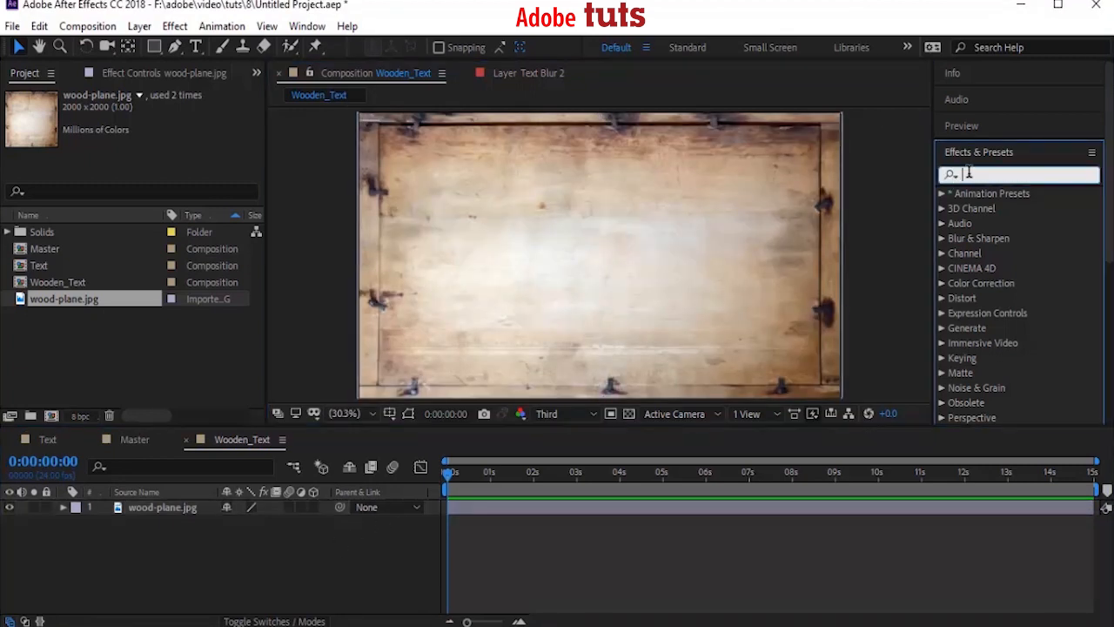
type("curve")
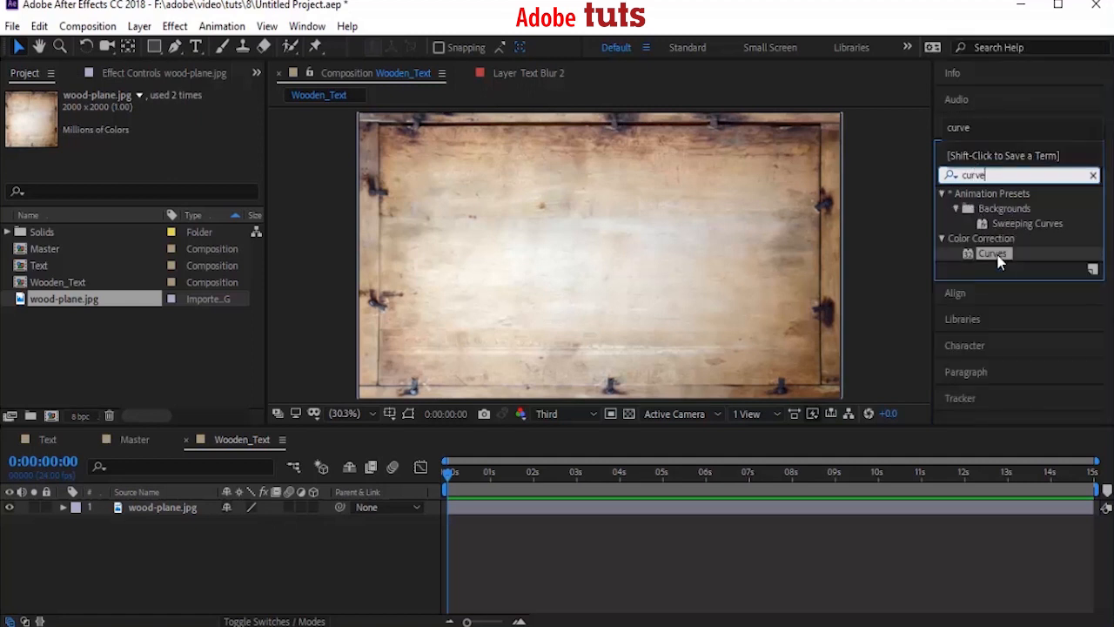
double_click(993, 253)
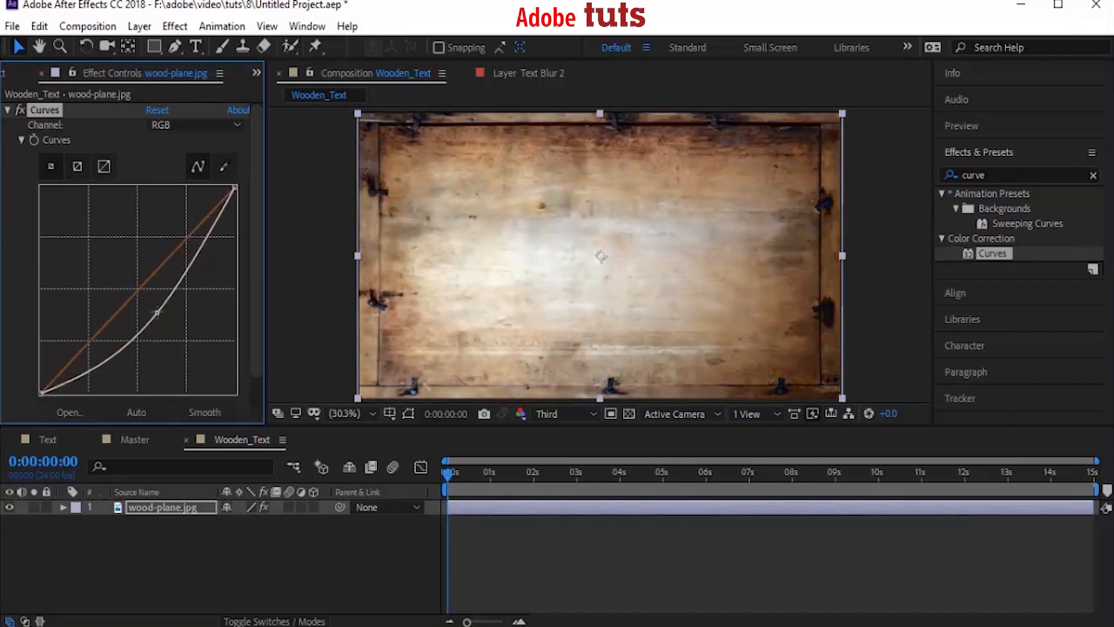
left_click(193, 124)
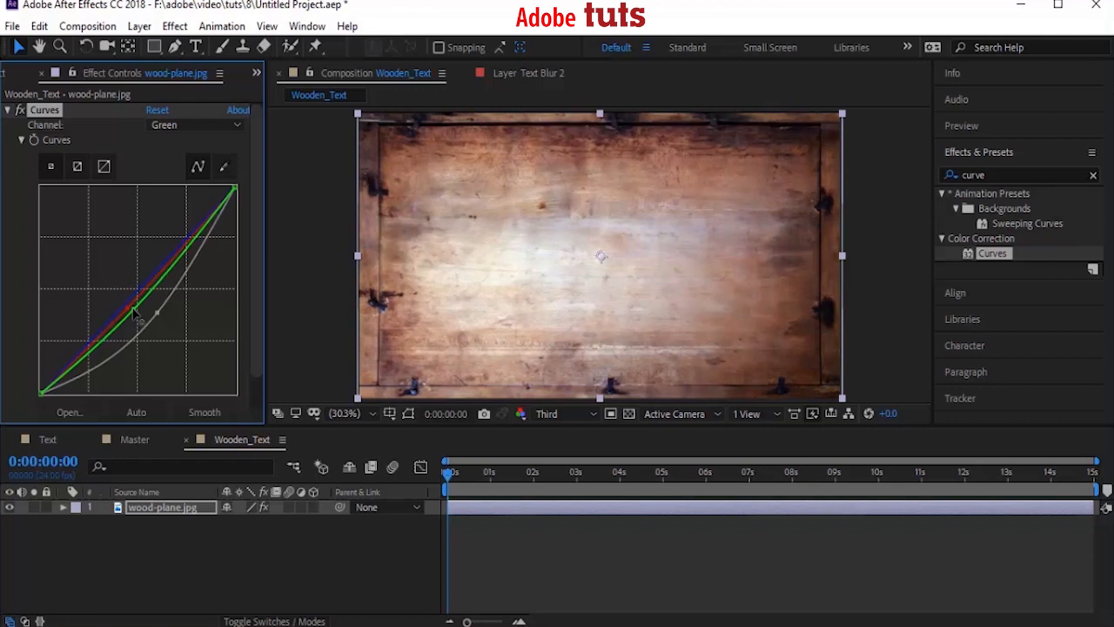
left_click(195, 125)
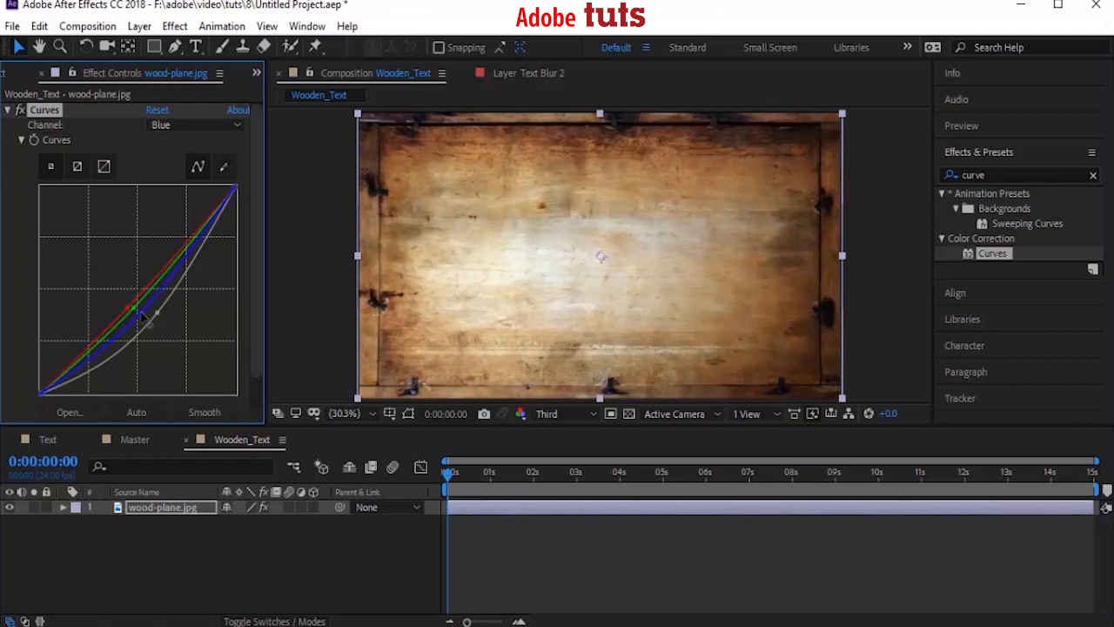
left_click(136, 412)
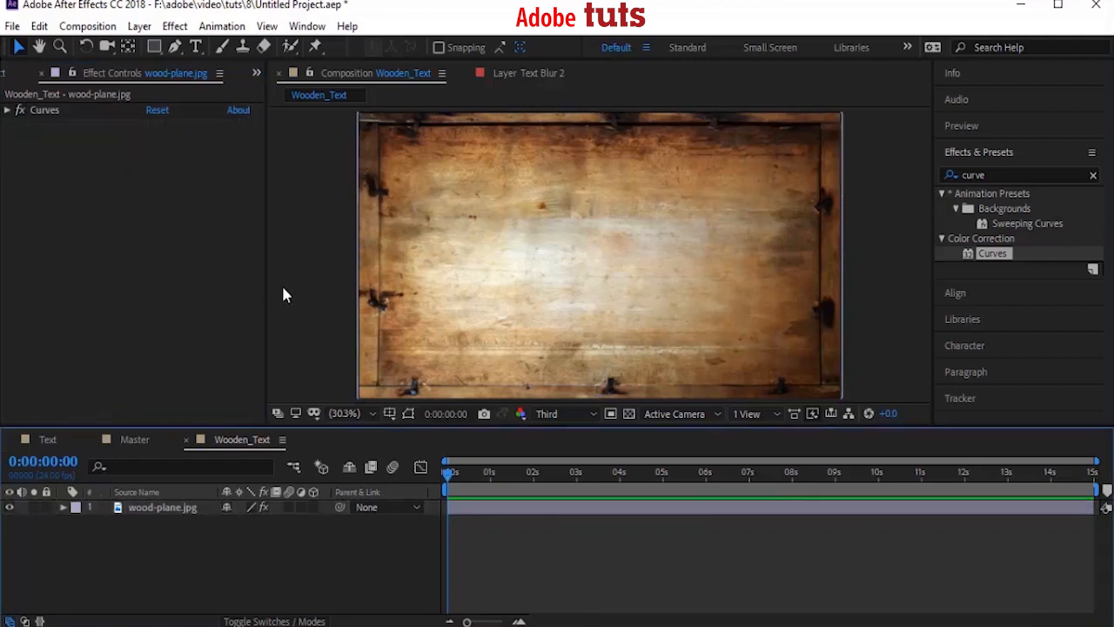
Step: Type 'Adobe Tuts' and 'Tutorials' on two lines in black ChopinScript over the board
left_click(194, 46)
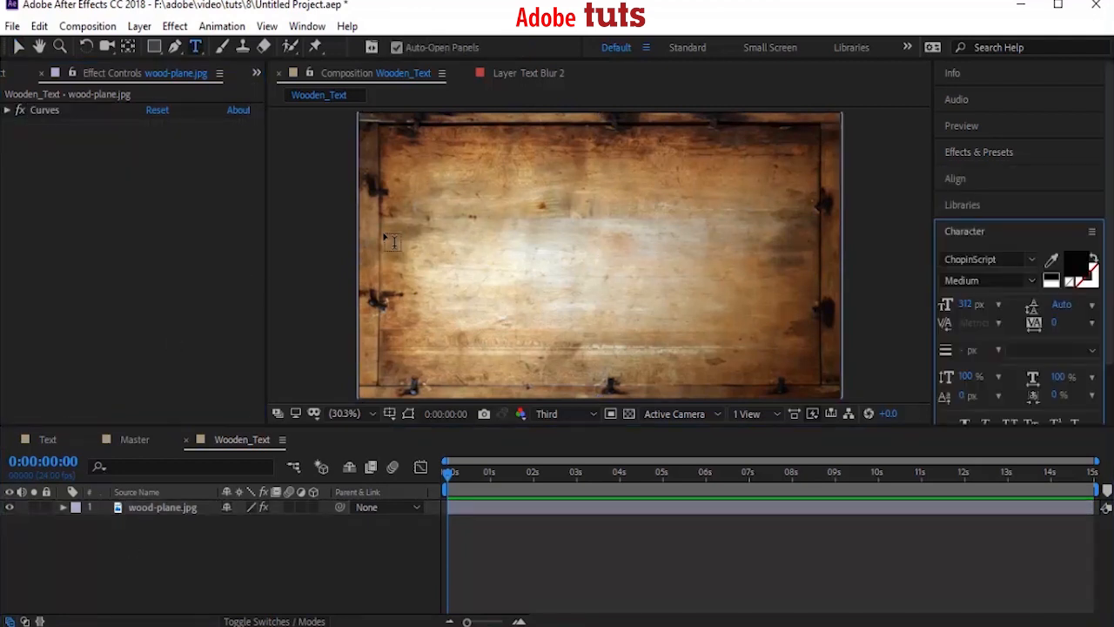
type("Adobe Tuts")
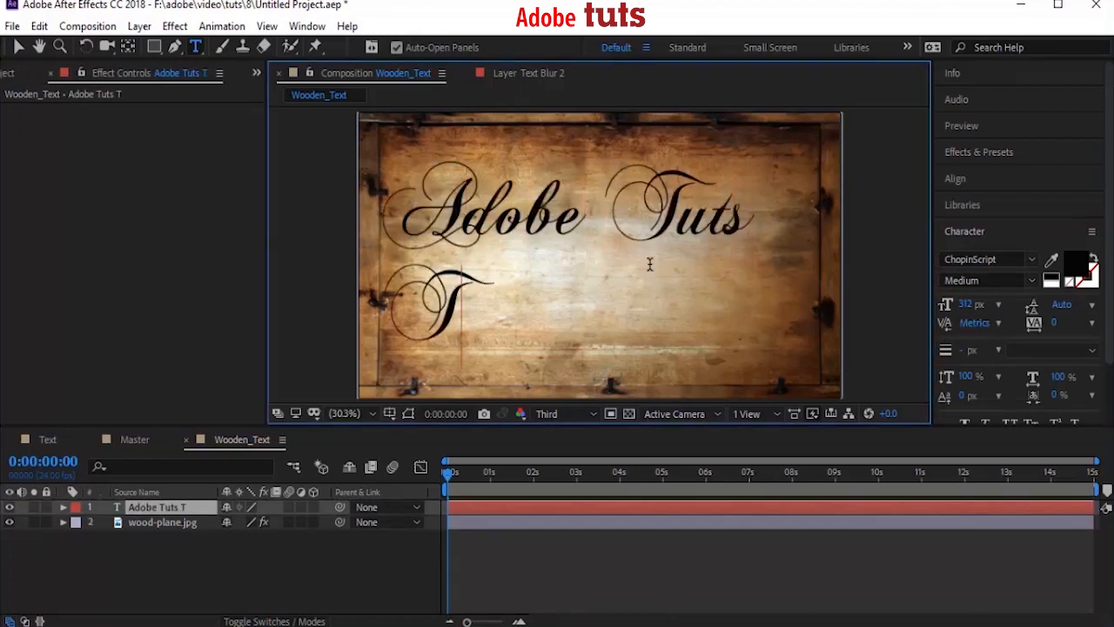
type("utorials")
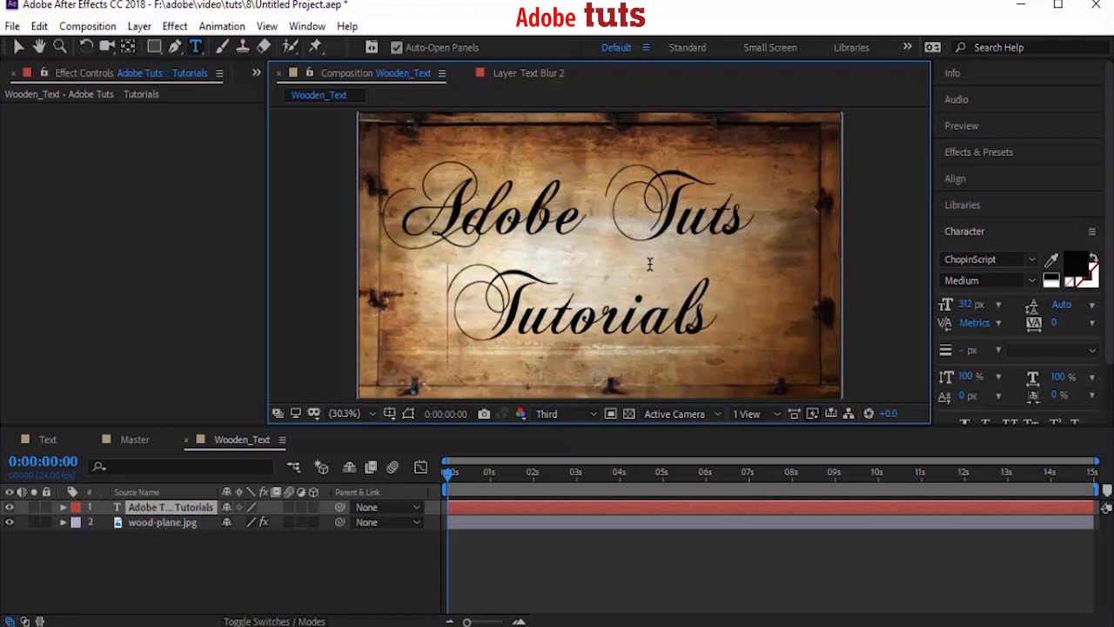
left_click(170, 506)
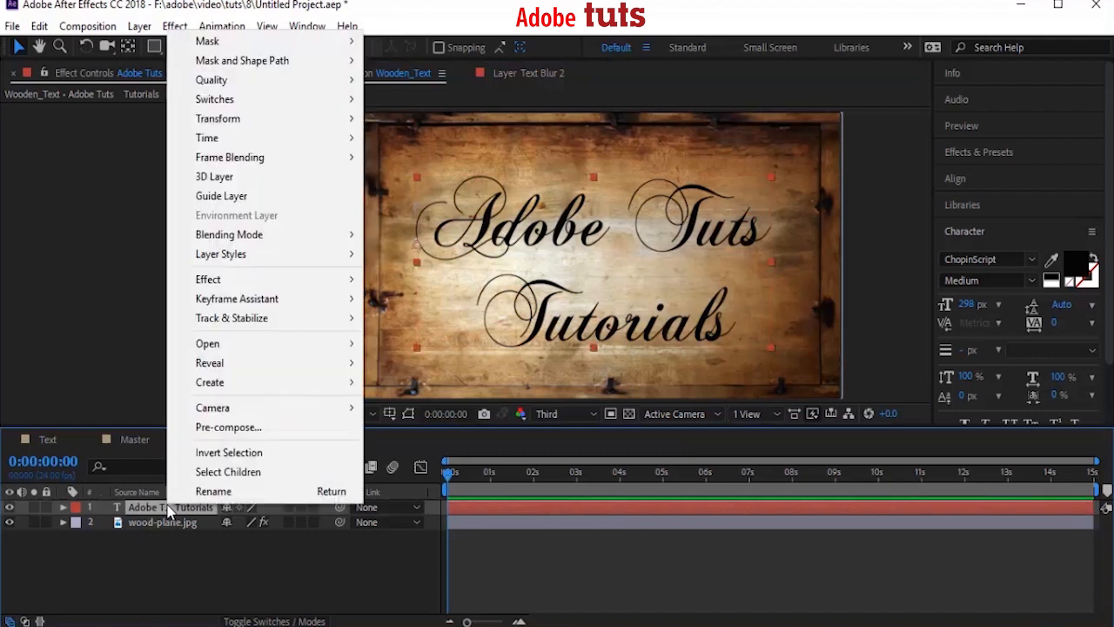
mouse_move(269, 377)
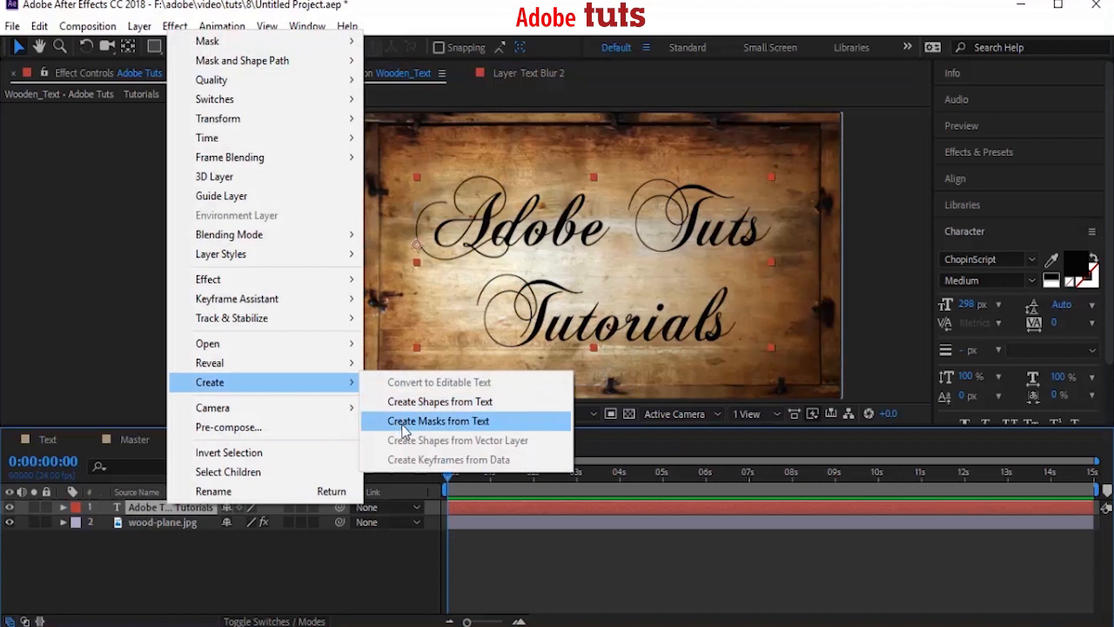
Step: Create masks from the text layer, producing the 'Adobe Tuts Tutorials Outlines' layer
left_click(437, 421)
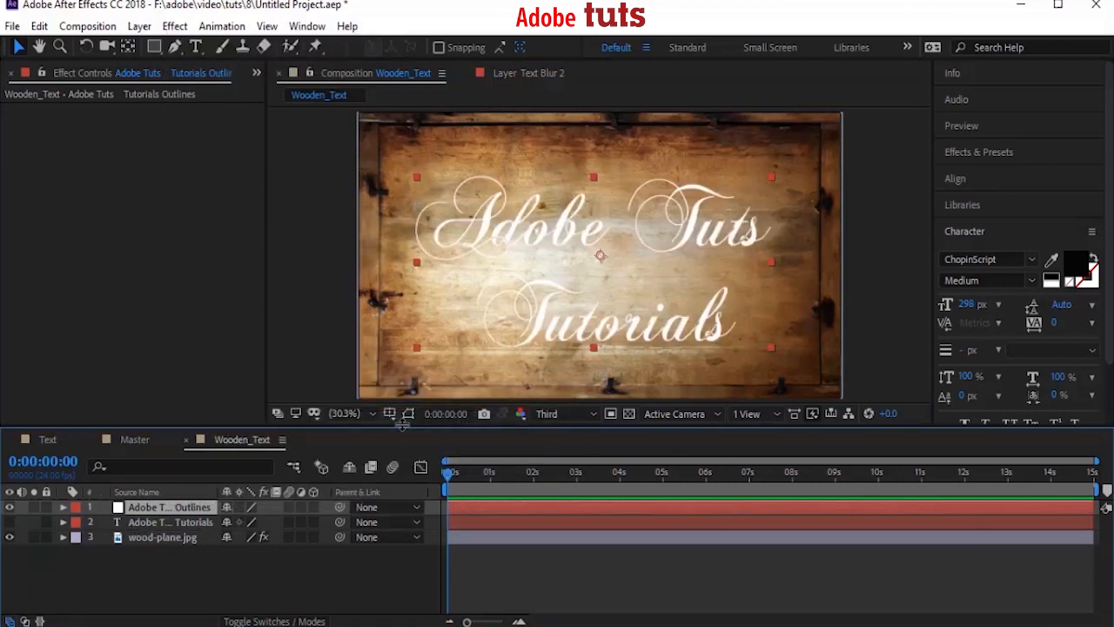
left_click(979, 151)
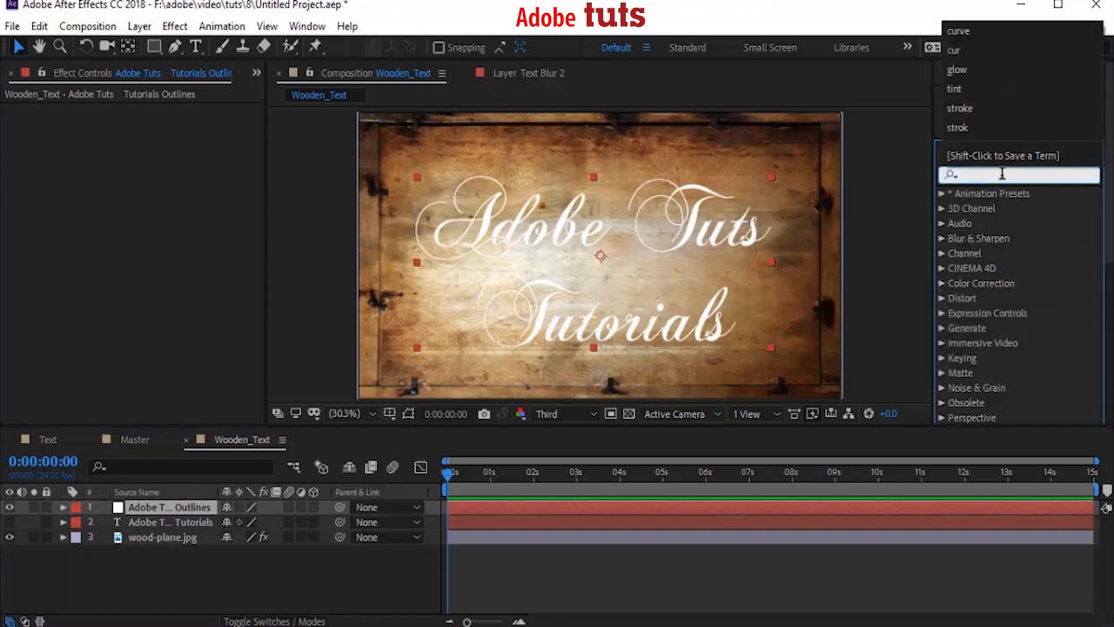
Step: Add Stroke to the Outlines layer: All Masks, sequential, brush size 4, Reveal Original Image
type("stroke")
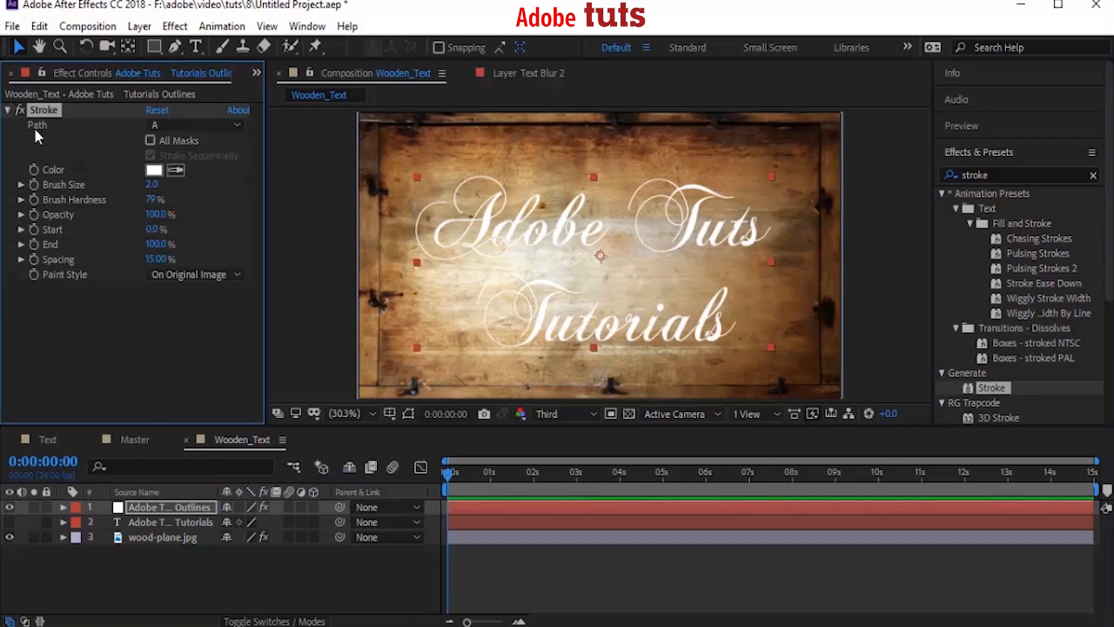
left_click(151, 140)
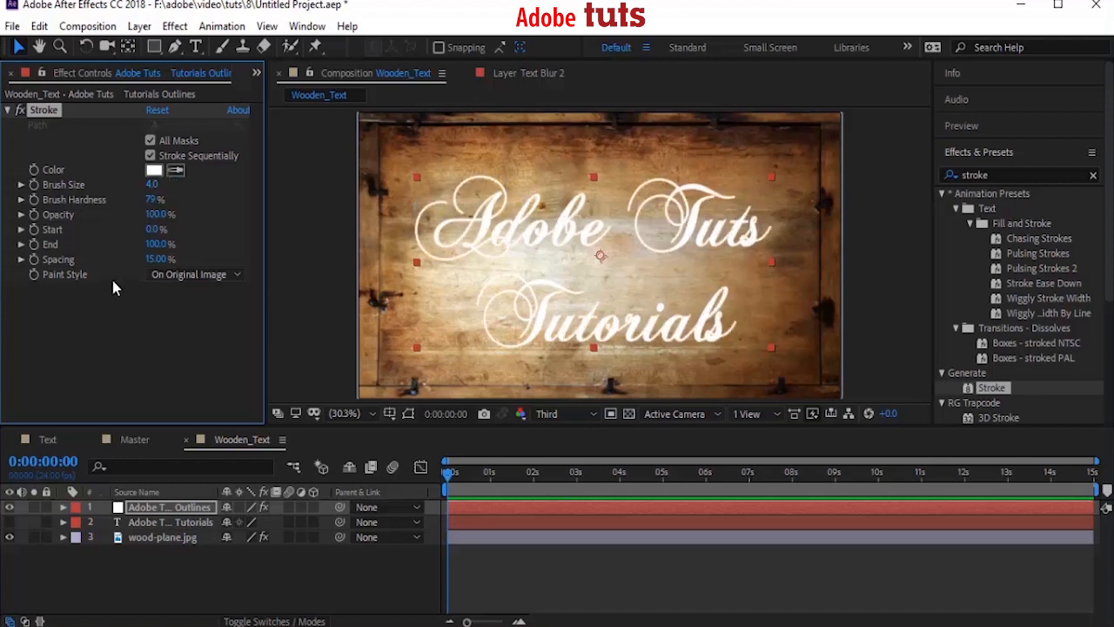
left_click(191, 274)
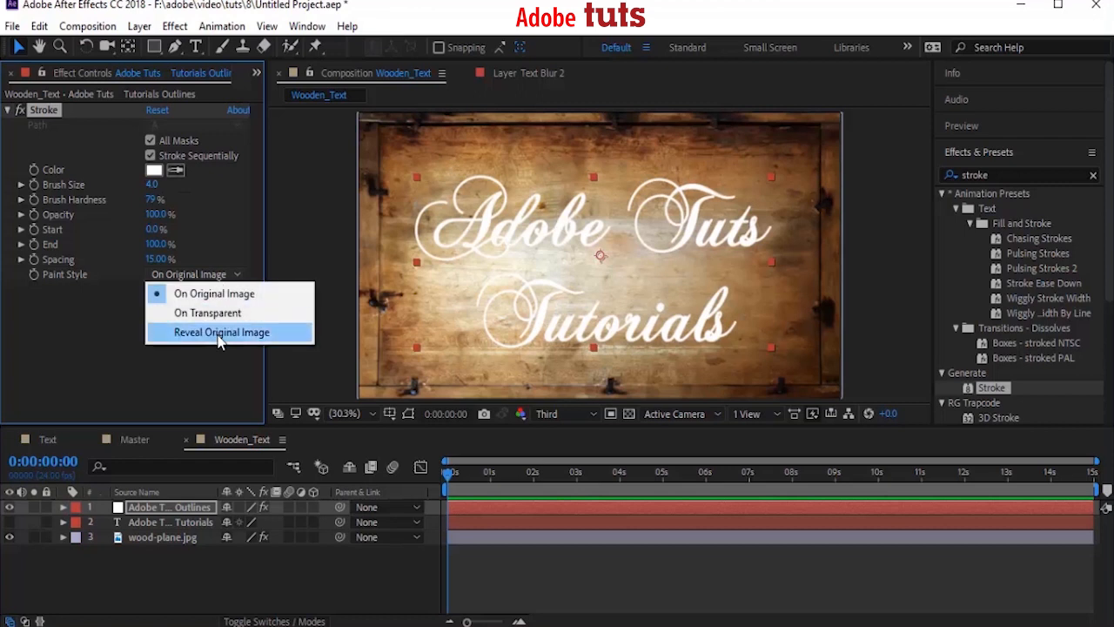
left_click(222, 331)
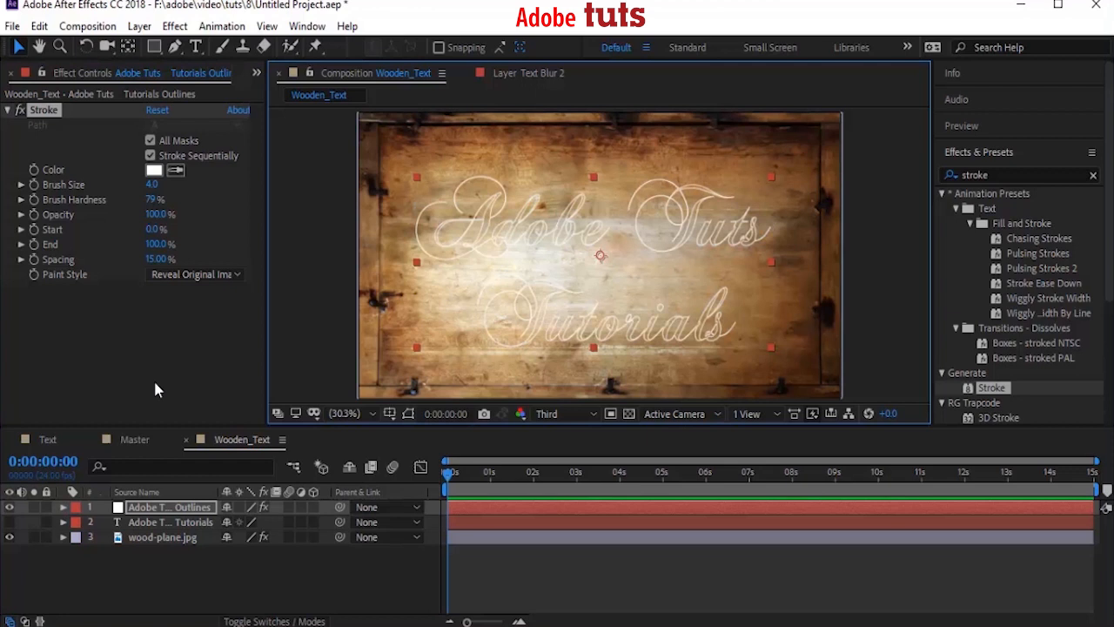
Step: Keyframe Stroke End from 0% at the start to 100% at the end, then scrub to preview
left_click(483, 481)
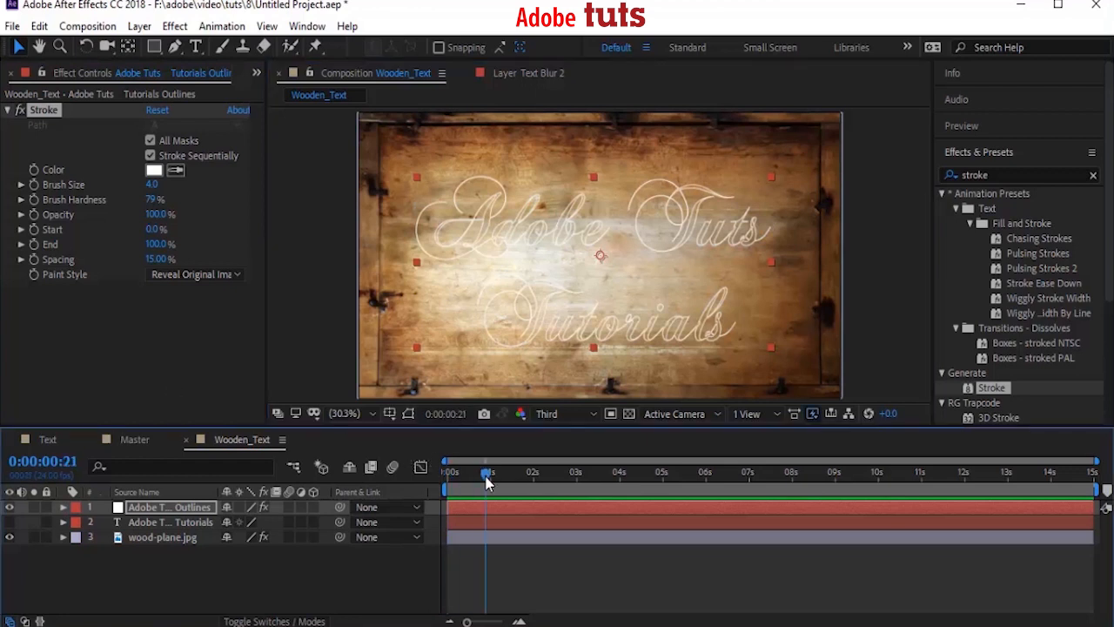
left_click(447, 470)
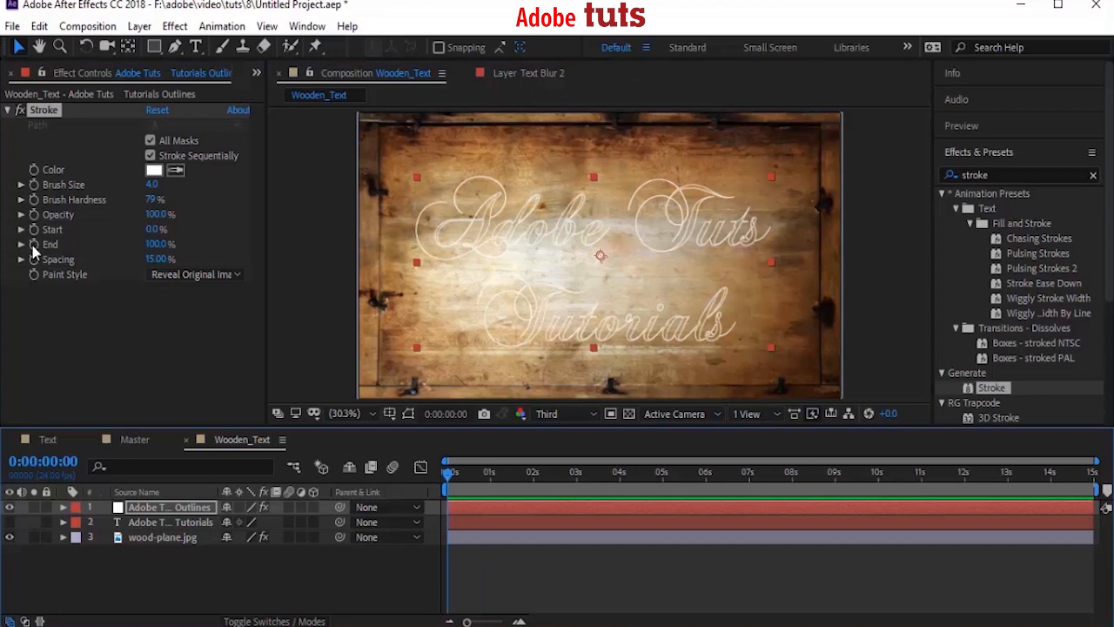
mouse_move(126, 252)
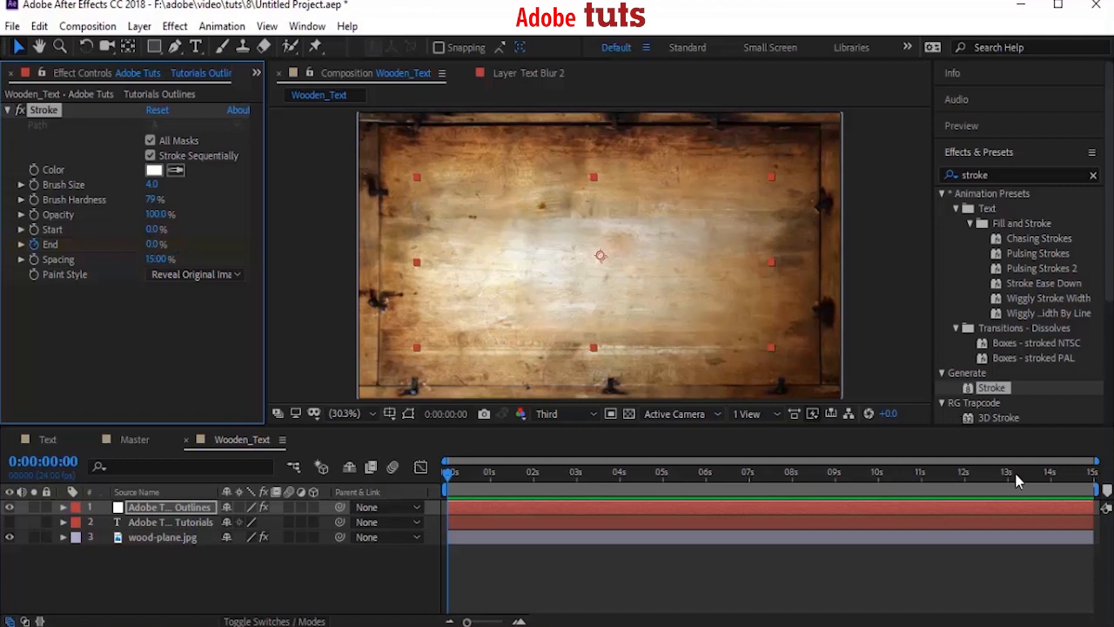
left_click(1093, 485)
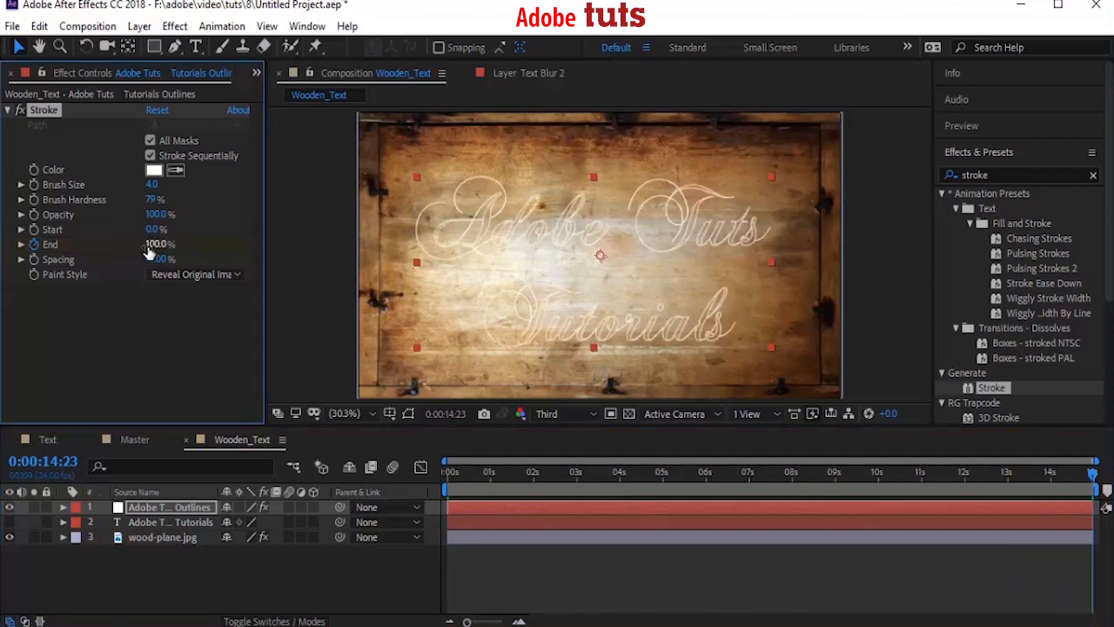
left_click_drag(1090, 485, 477, 485)
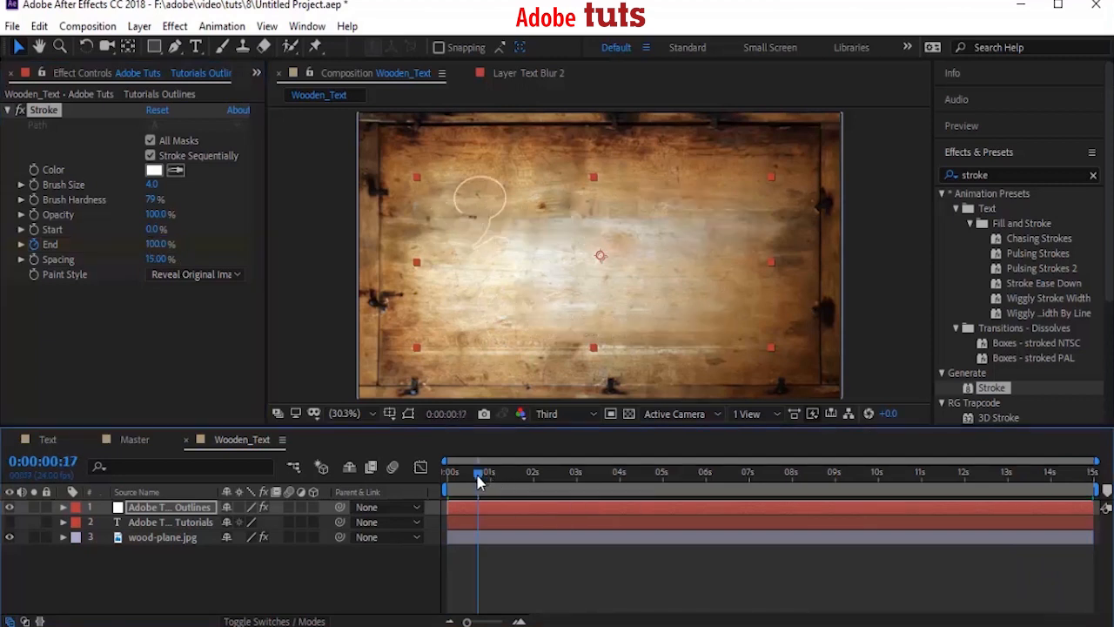
left_click_drag(477, 472, 588, 472)
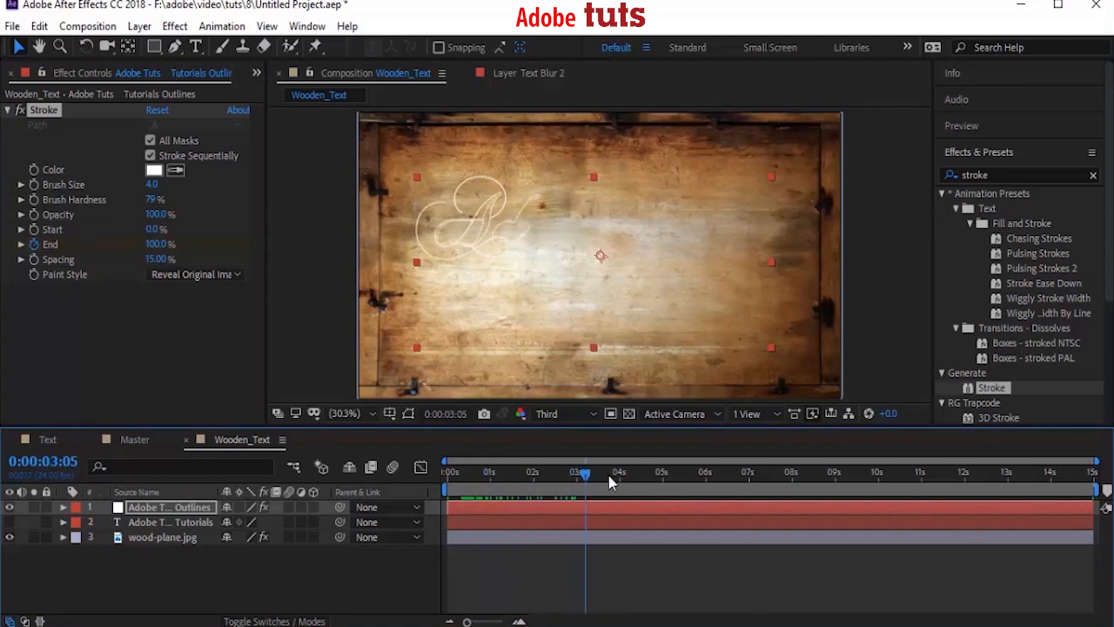
left_click(445, 471)
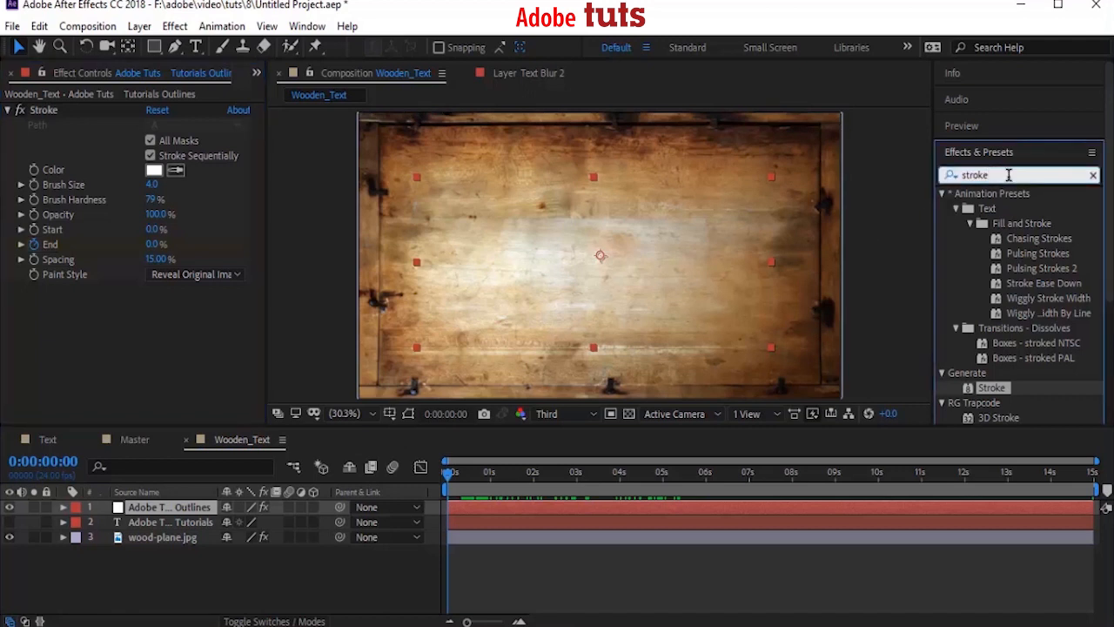
Step: Apply Tint to the Outlines layer with Map White To set to dark red #1C0202
type("tint")
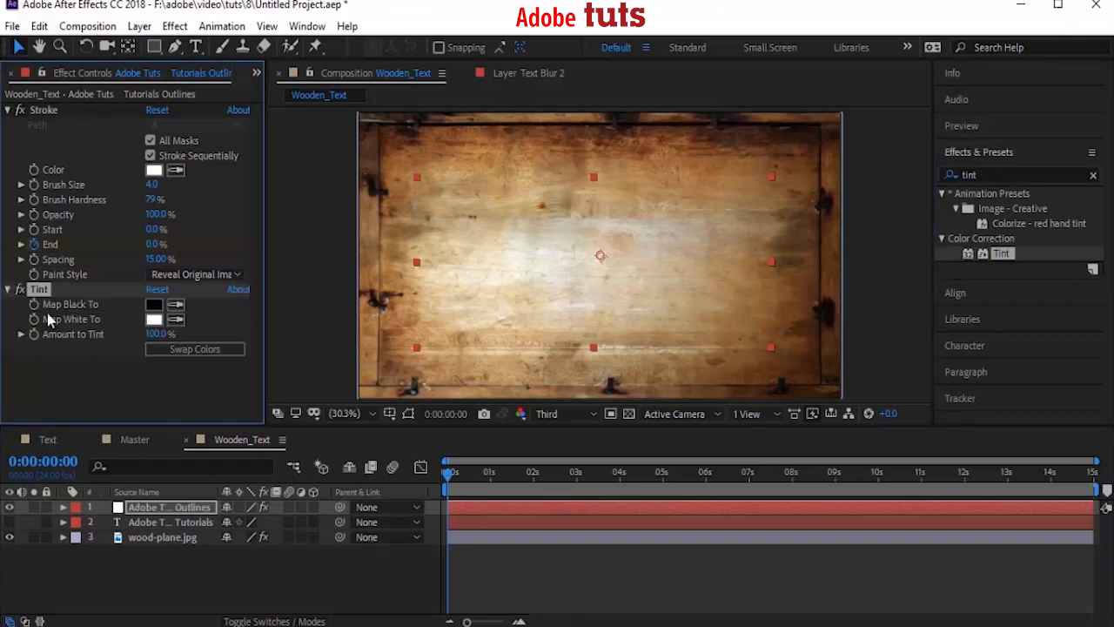
left_click(154, 318)
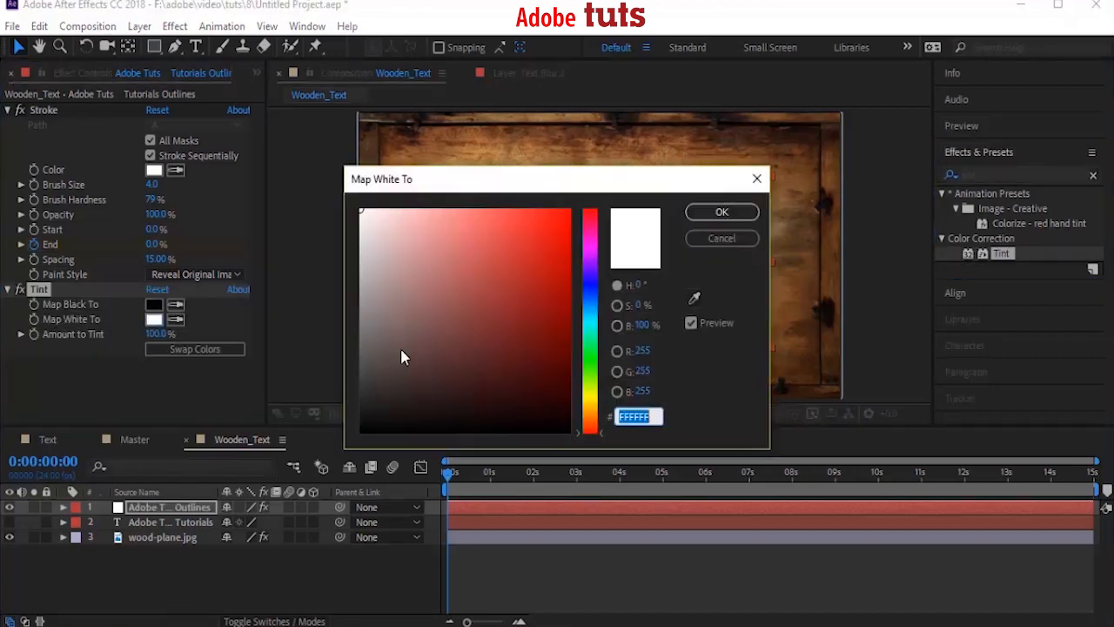
left_click(558, 407)
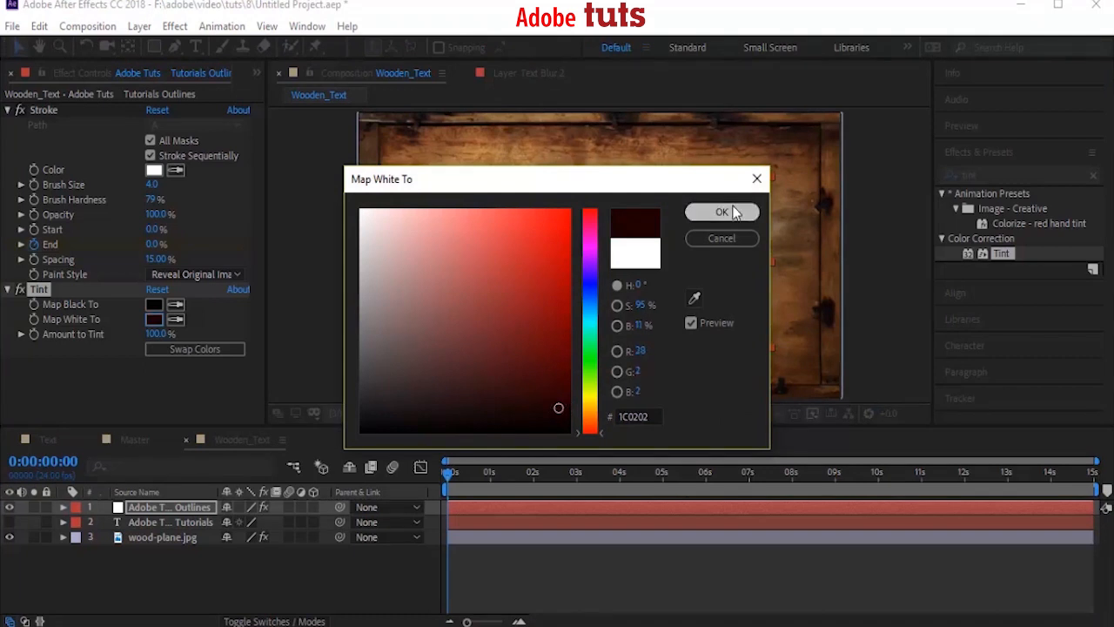
left_click(721, 211)
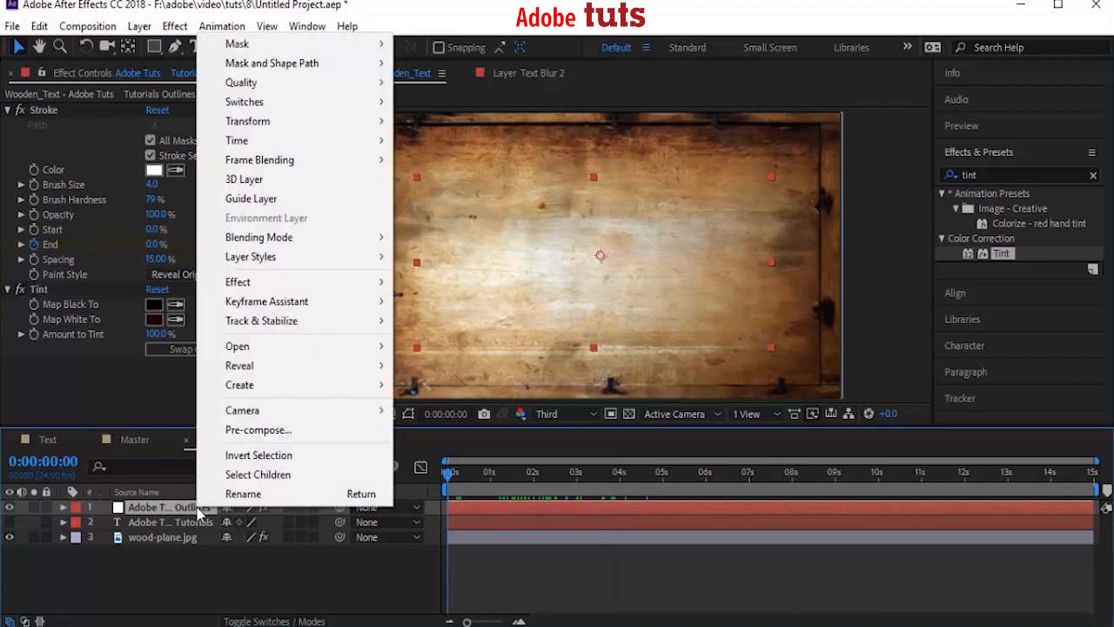
Step: Rename the outlines layer Text, then duplicate it below as Text Blur
left_click(244, 493)
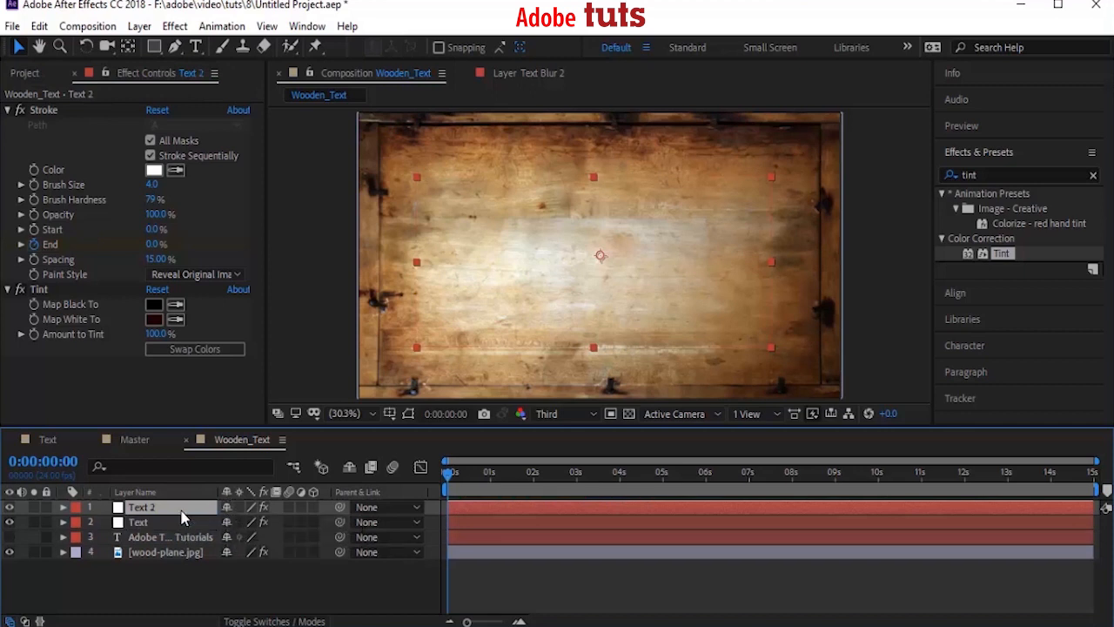
left_click(140, 521)
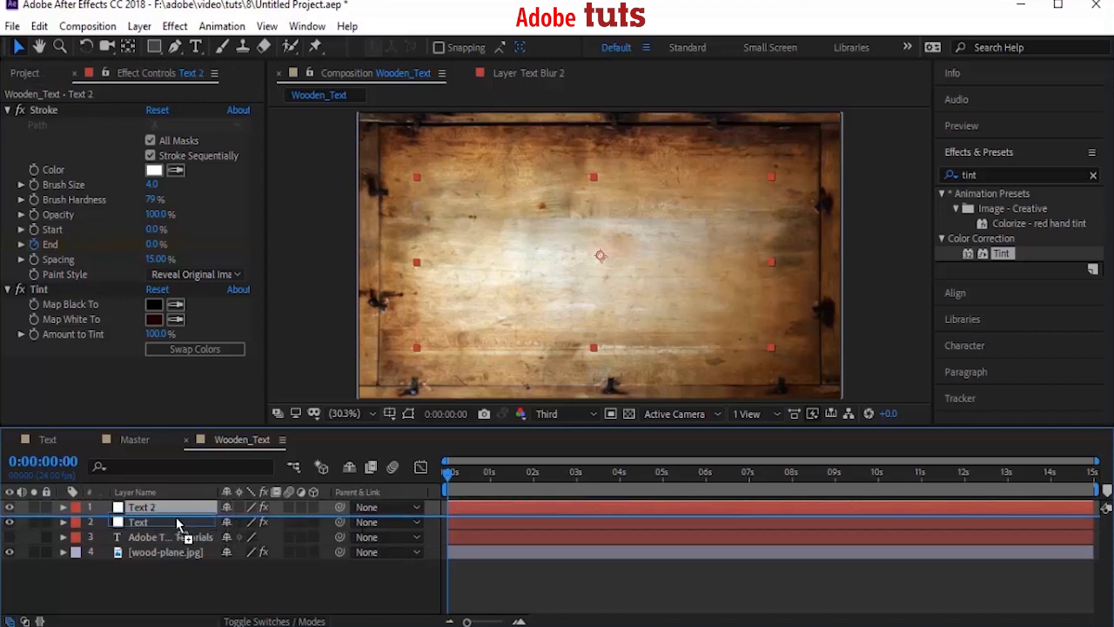
left_click_drag(165, 506, 166, 521)
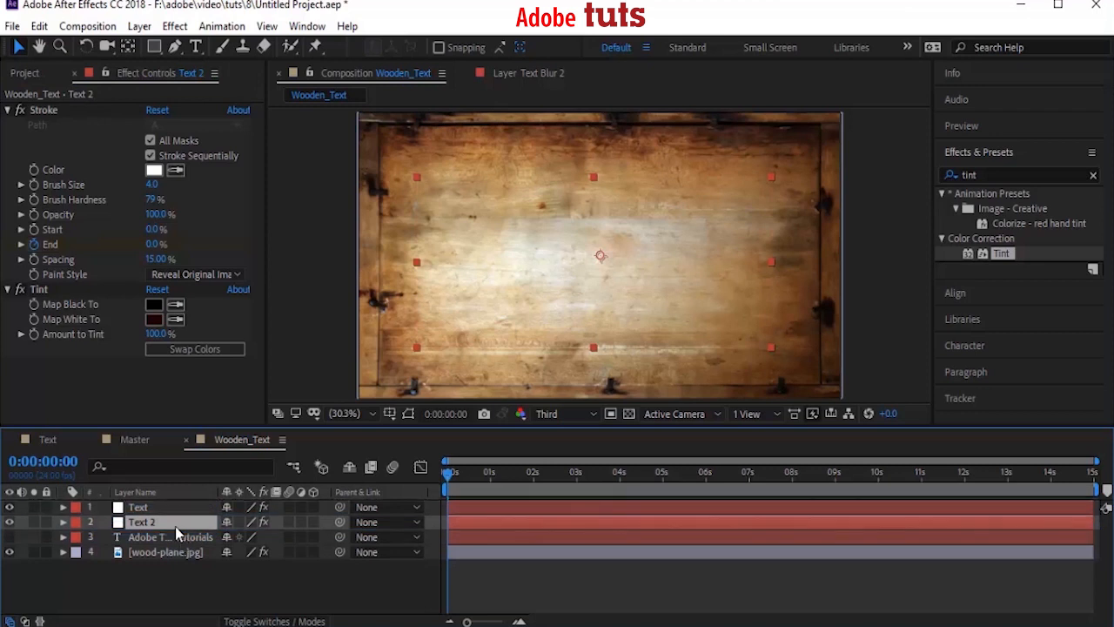
right_click(144, 521)
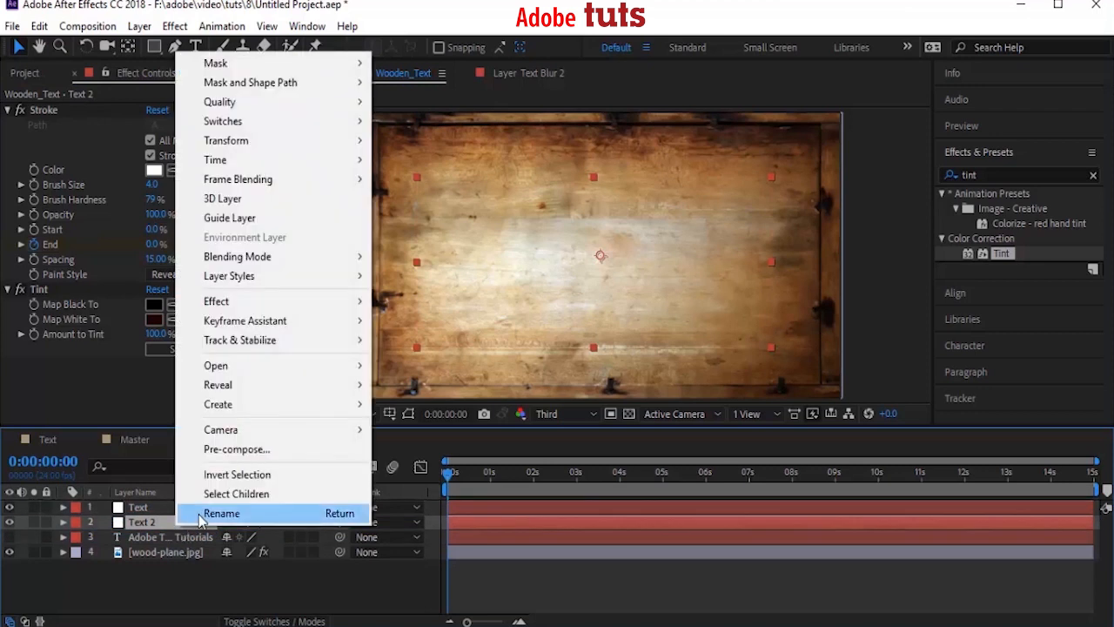
left_click(222, 512)
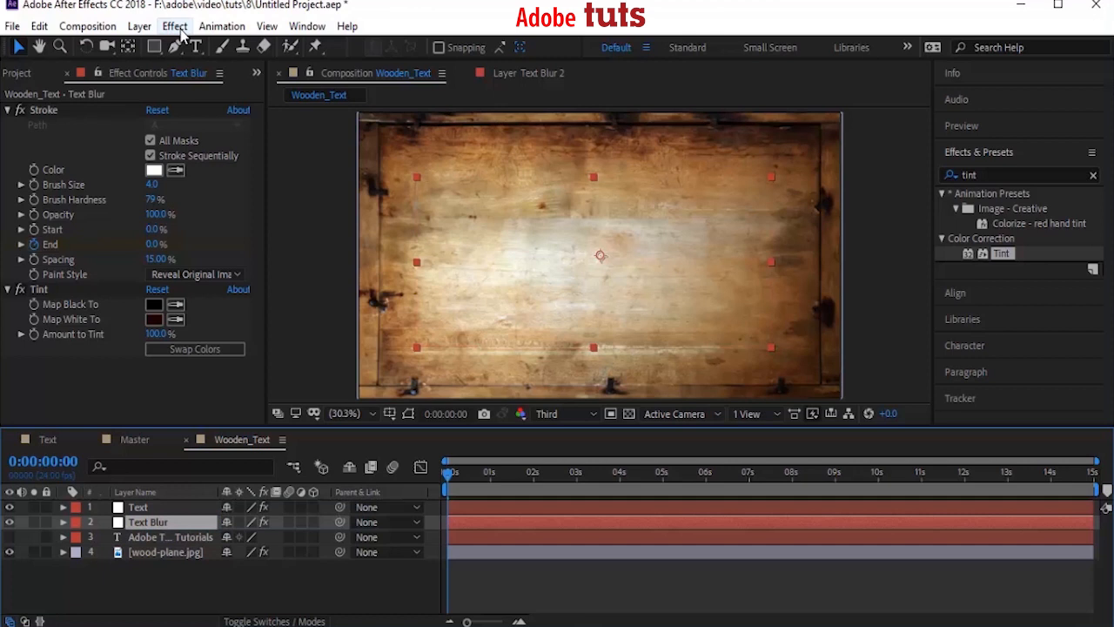
Step: Apply Fast Box Blur to the Text Blur layer and set its stroke brush size to 10
left_click(175, 26)
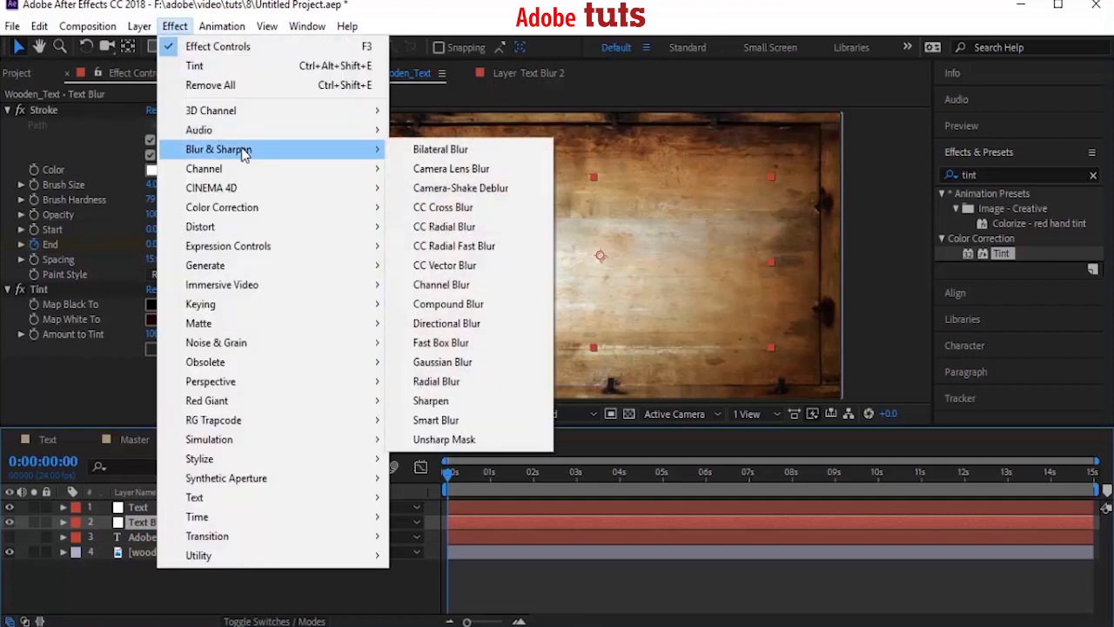
left_click(441, 342)
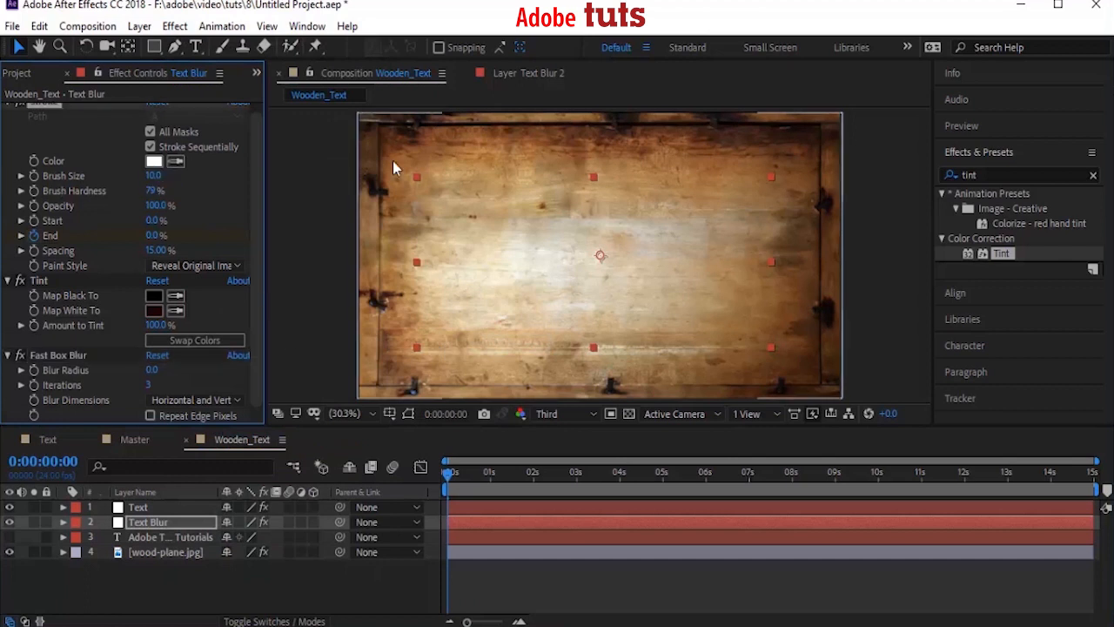
left_click(157, 370)
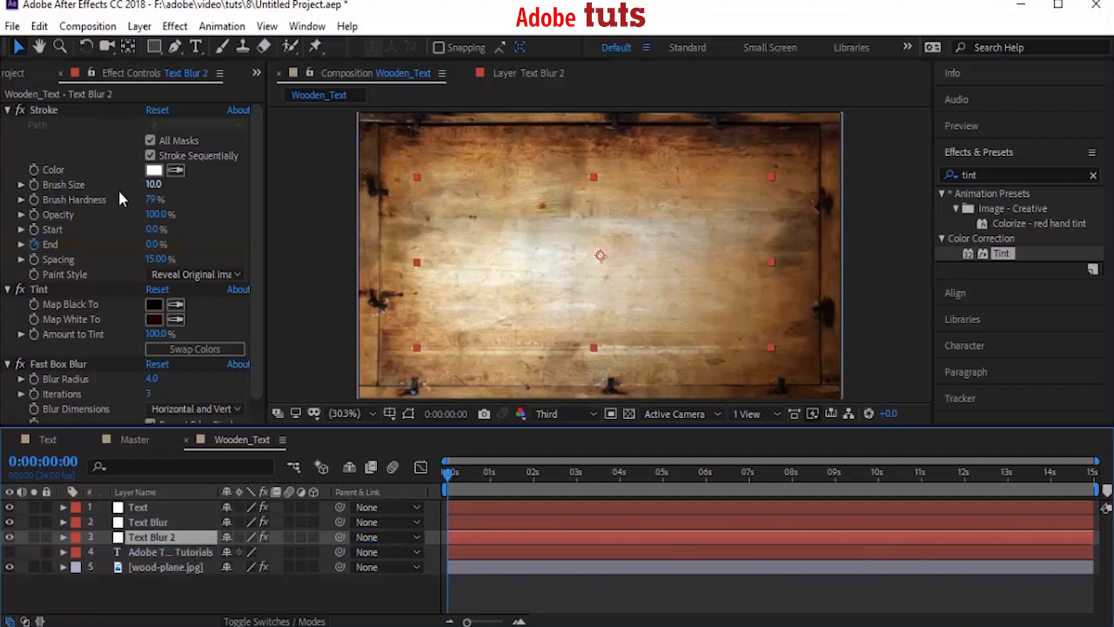
Step: Set Text Blur's Fast Box Blur radius to 4 and duplicate it as Text Blur 2
left_click(157, 184)
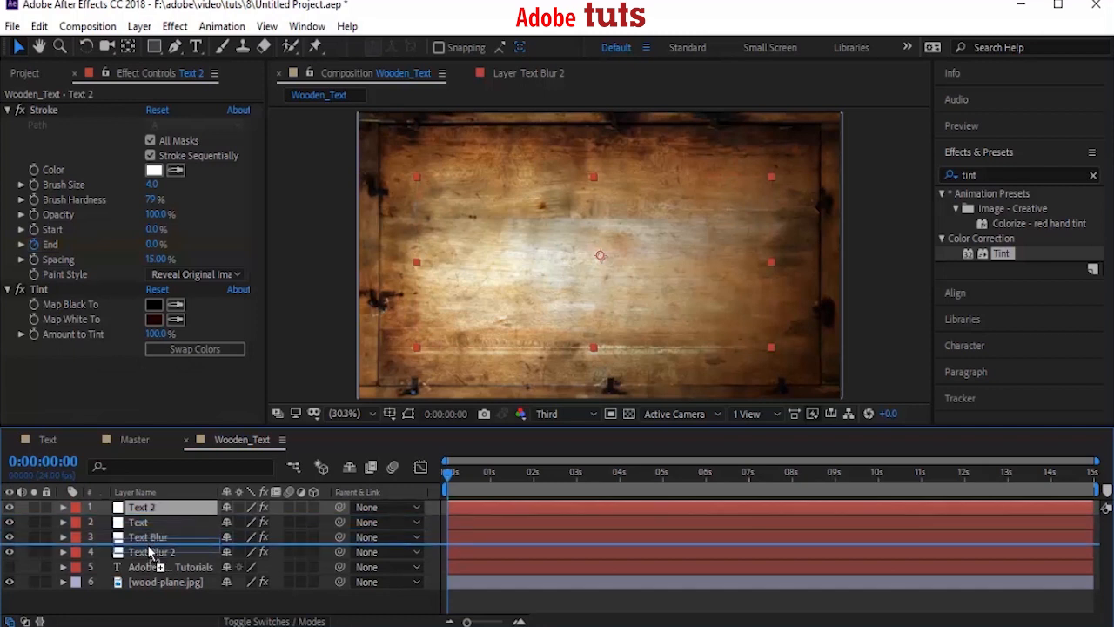
Step: Rename the copied text layer to Burn
right_click(148, 551)
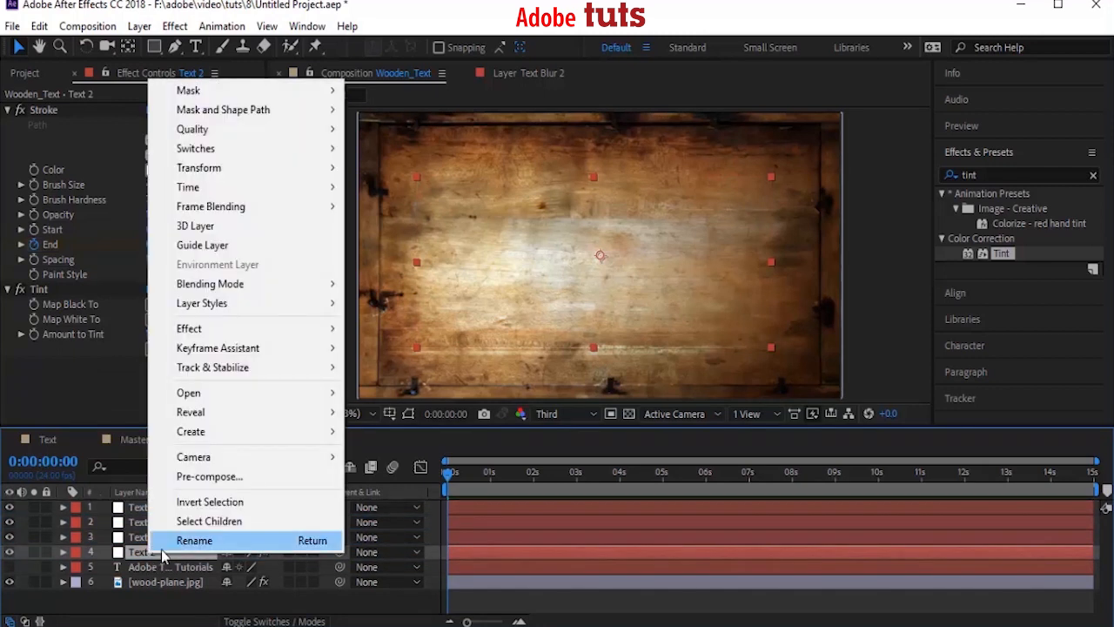
left_click(194, 540)
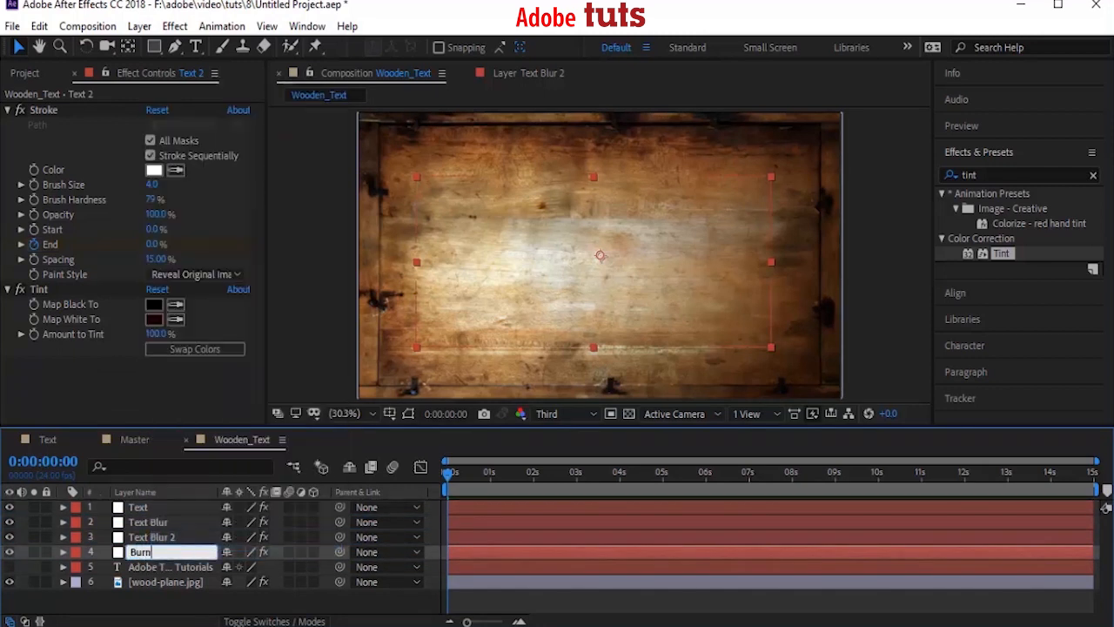
key("Enter")
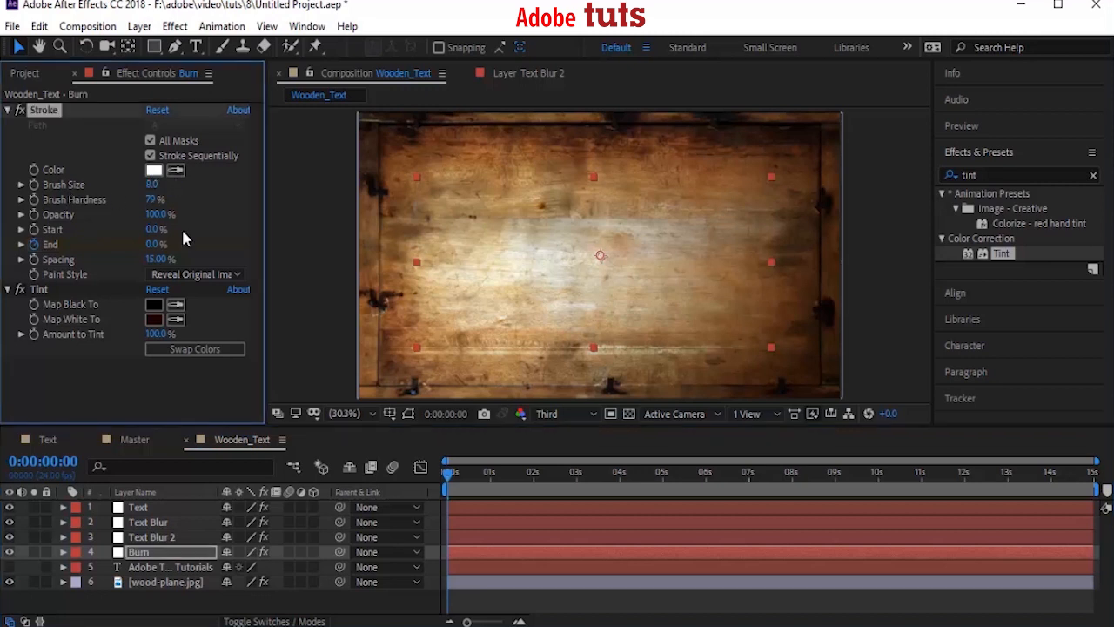
Step: Give Burn an 8-size brush and a bright red #DB0000 tint
left_click(154, 318)
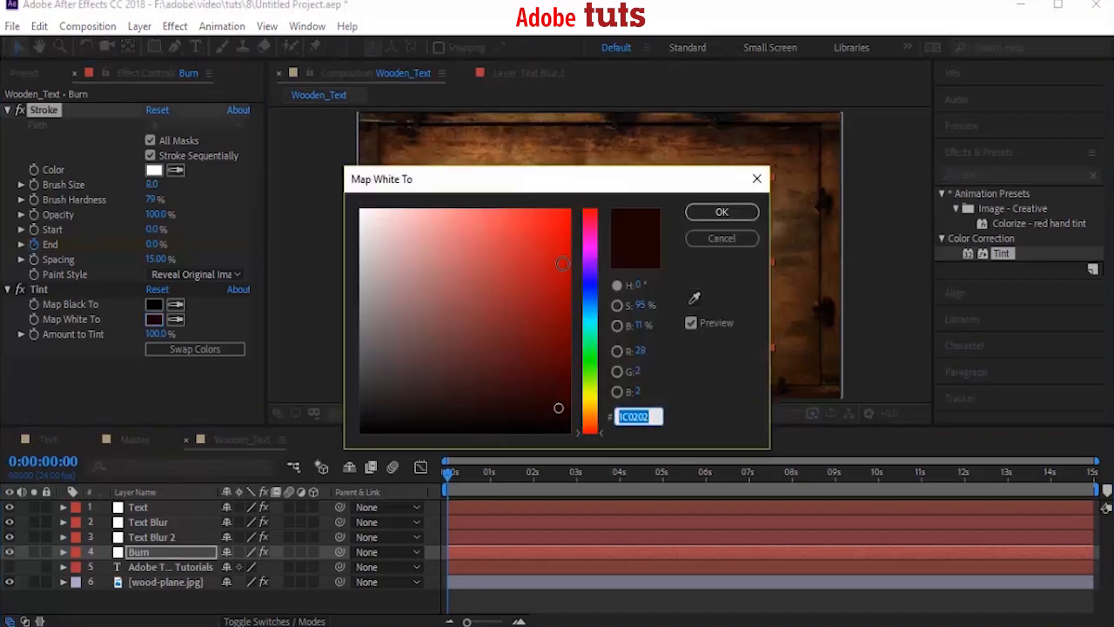
left_click(567, 240)
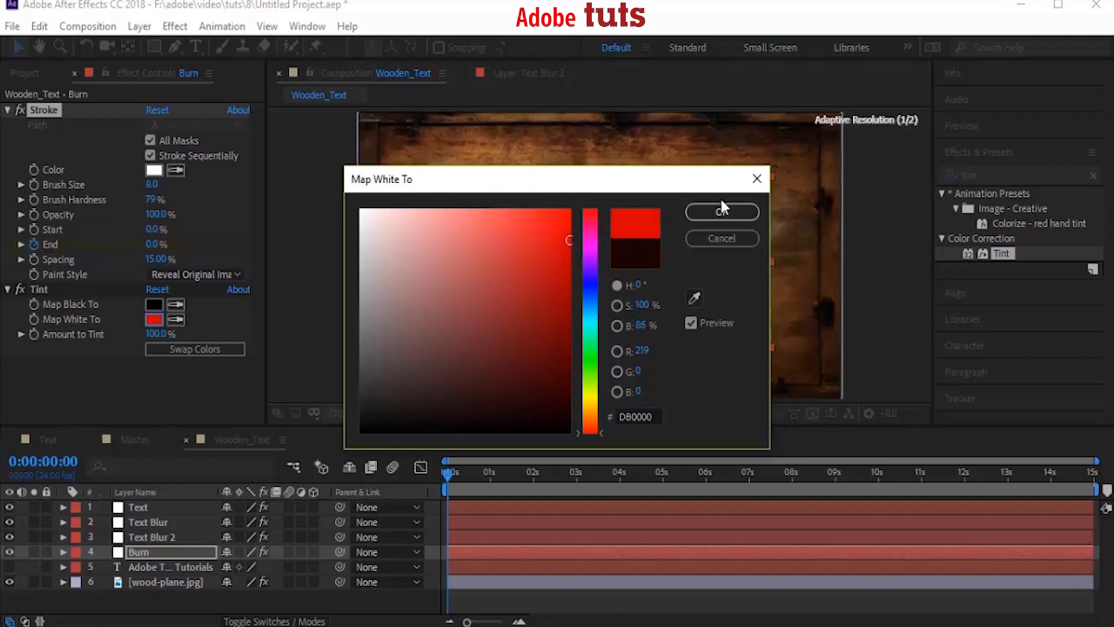
left_click(722, 211)
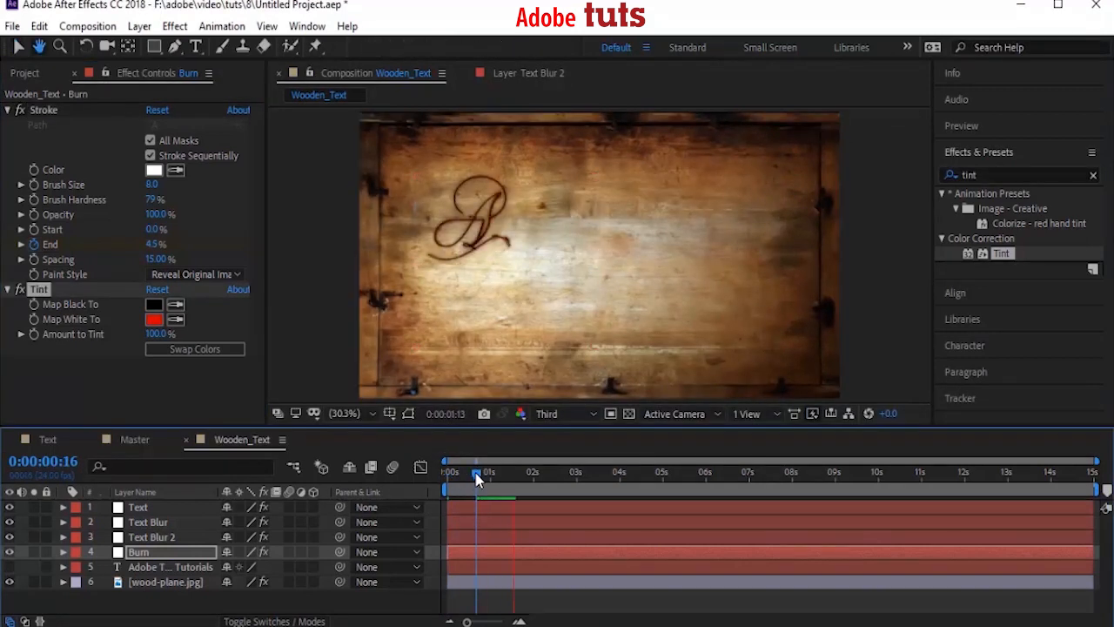
Step: Set the viewer to 100% magnification and Full preview resolution
left_click(339, 414)
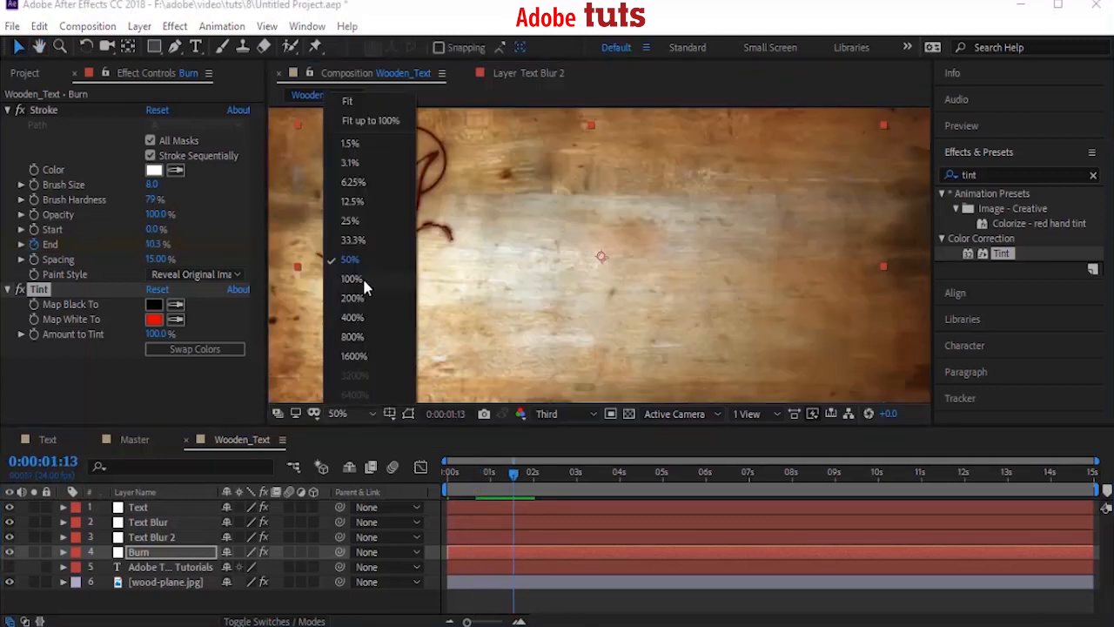
left_click(350, 278)
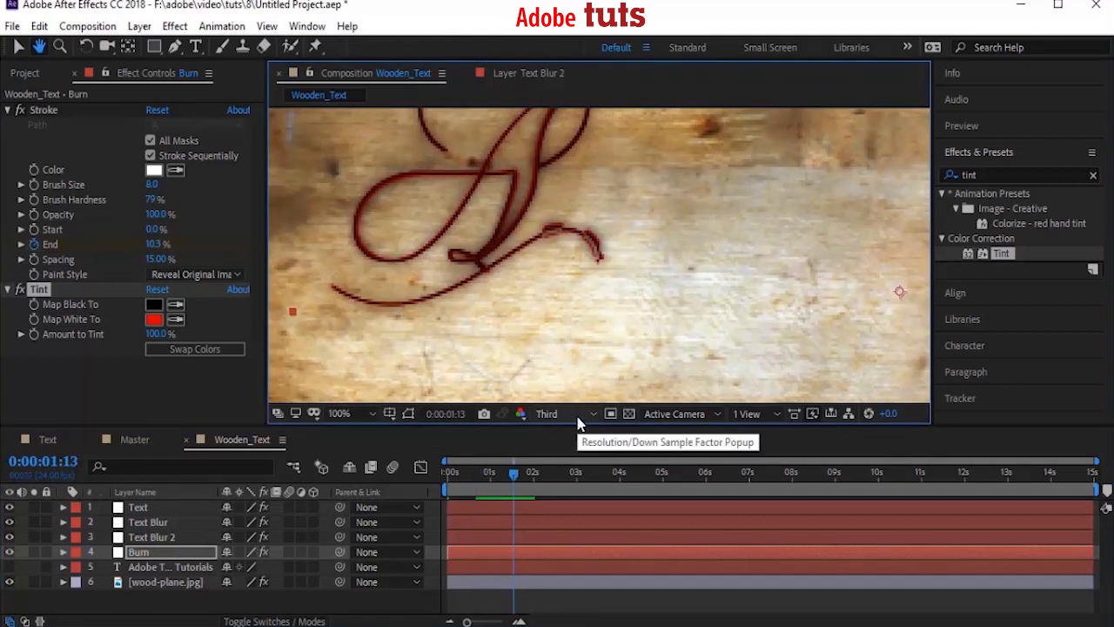
left_click(546, 413)
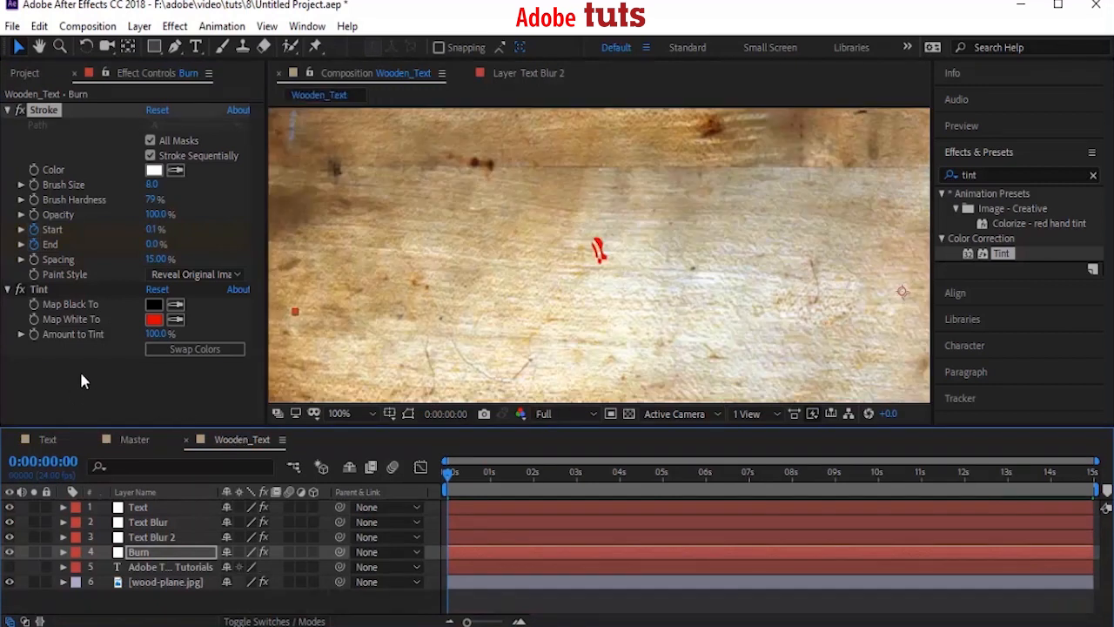
Step: Add Glow to Burn, set Text, Text Blur and Text Blur 2 to Overlay, and scrub from 0s
type("glow")
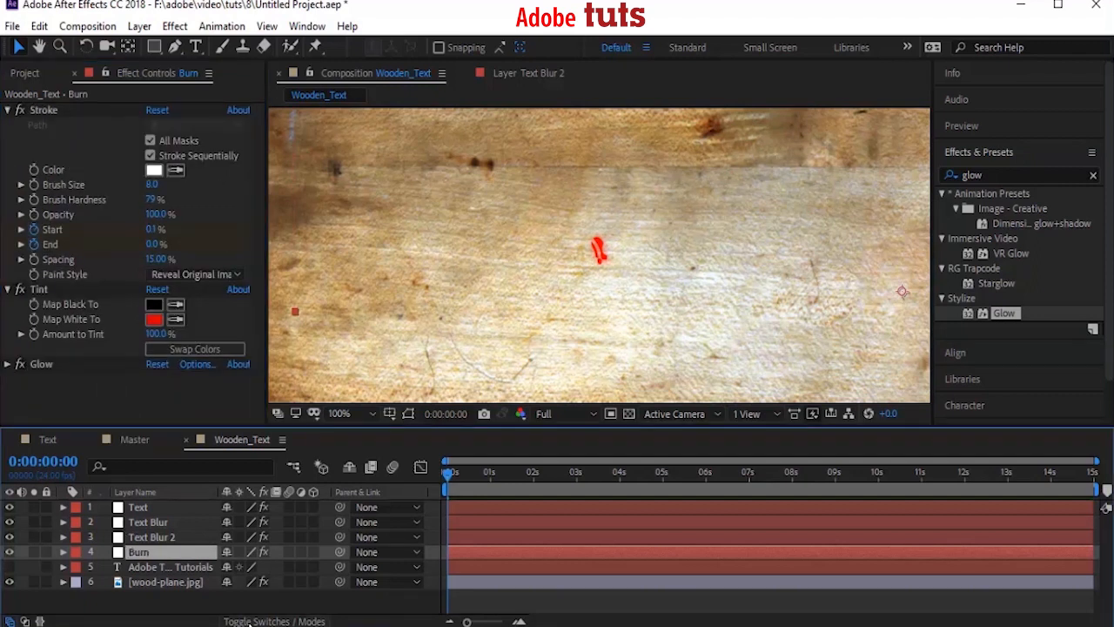
left_click(274, 621)
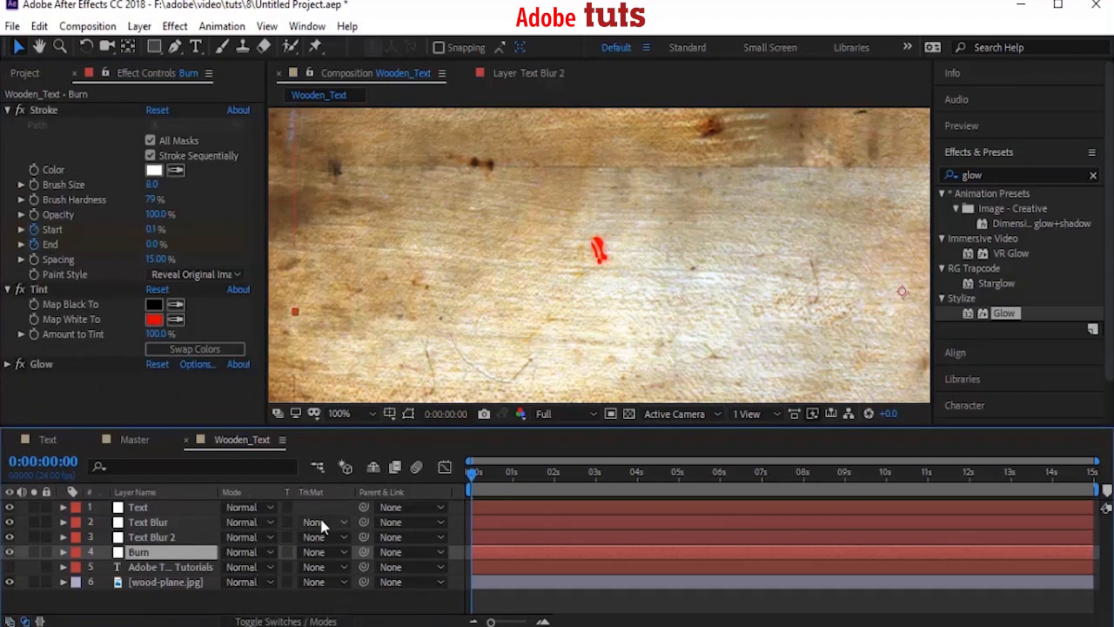
left_click(315, 522)
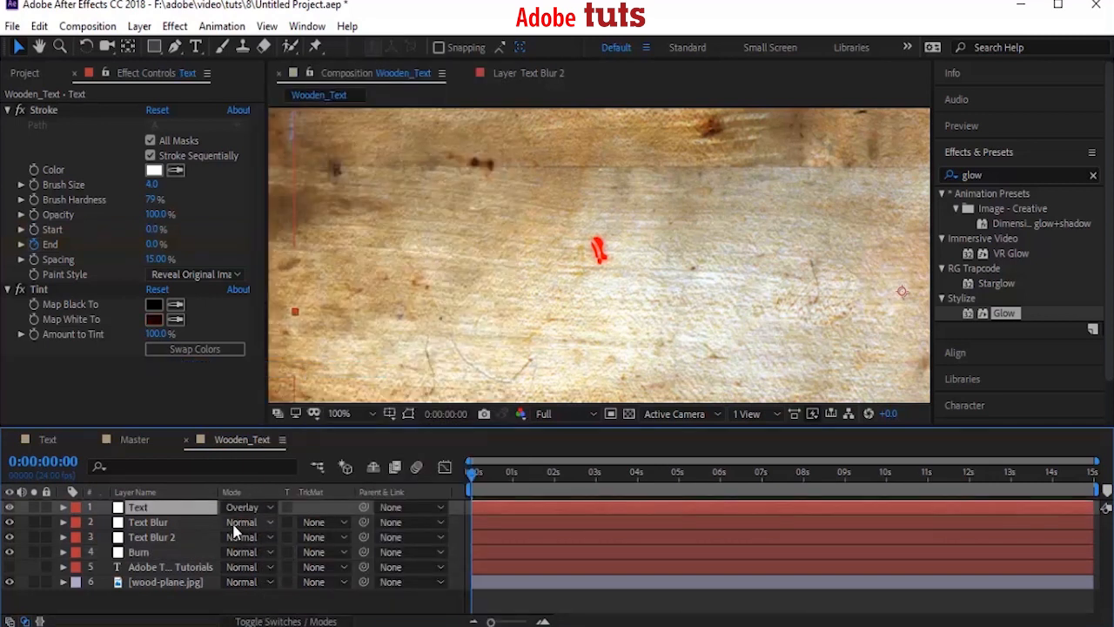
left_click(148, 522)
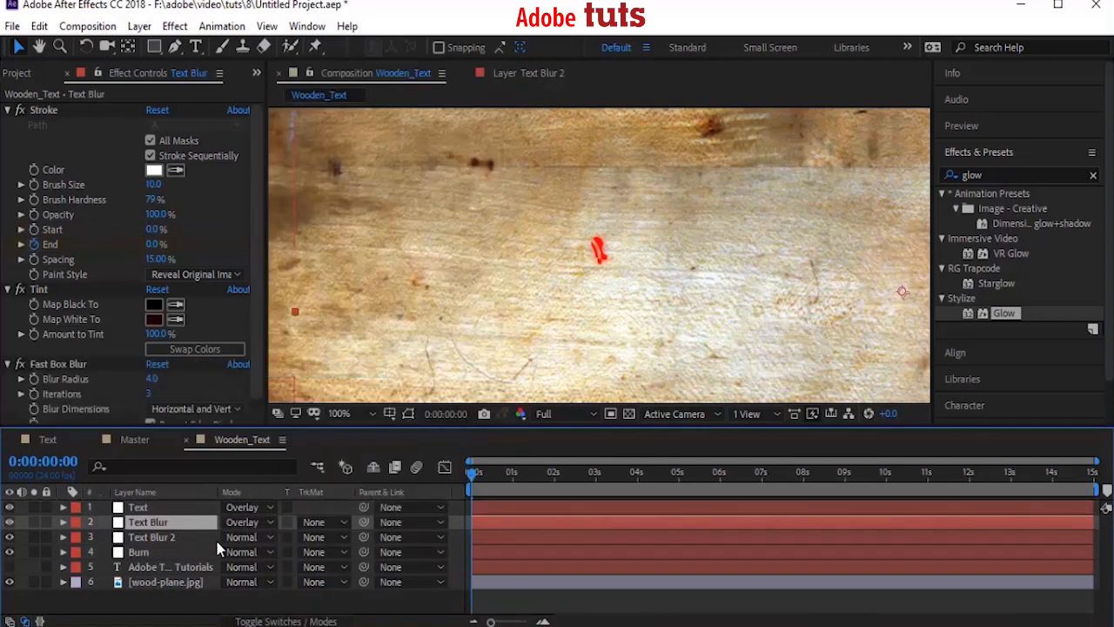
left_click(152, 537)
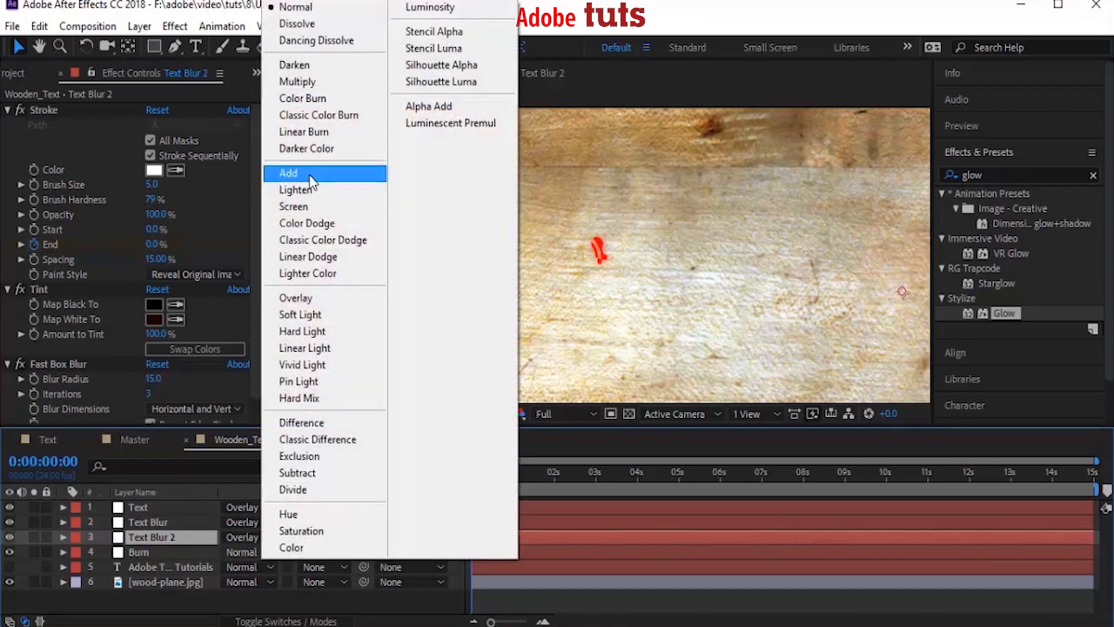
left_click(288, 173)
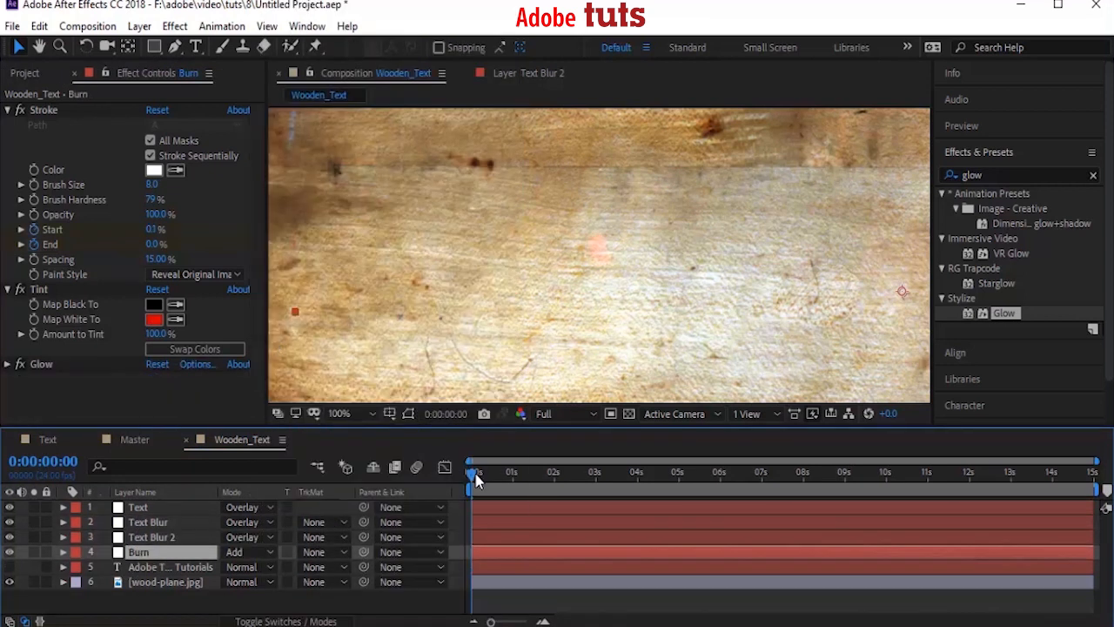
left_click_drag(477, 481, 483, 481)
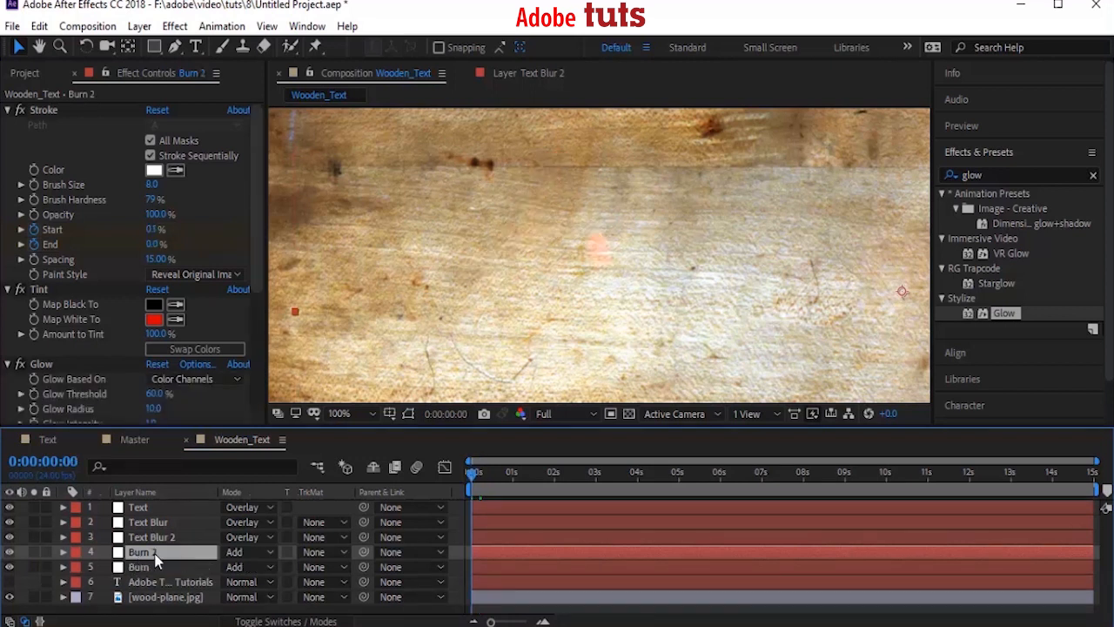
Step: Set Burn 2 to Color Dodge blending and add a Fast Box Blur
left_click(246, 551)
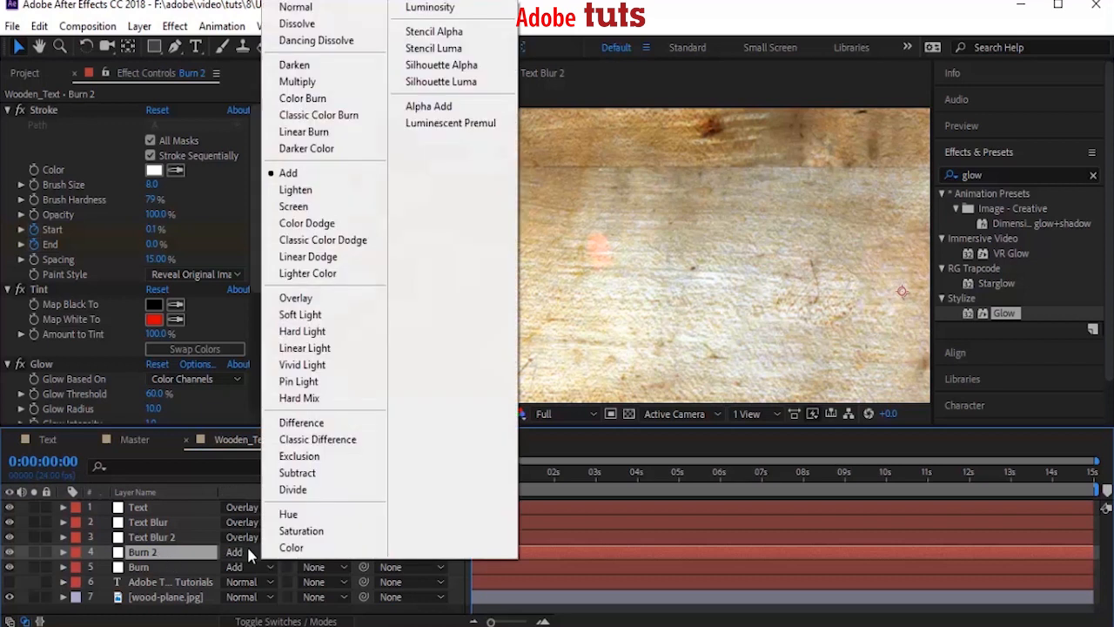
left_click(306, 222)
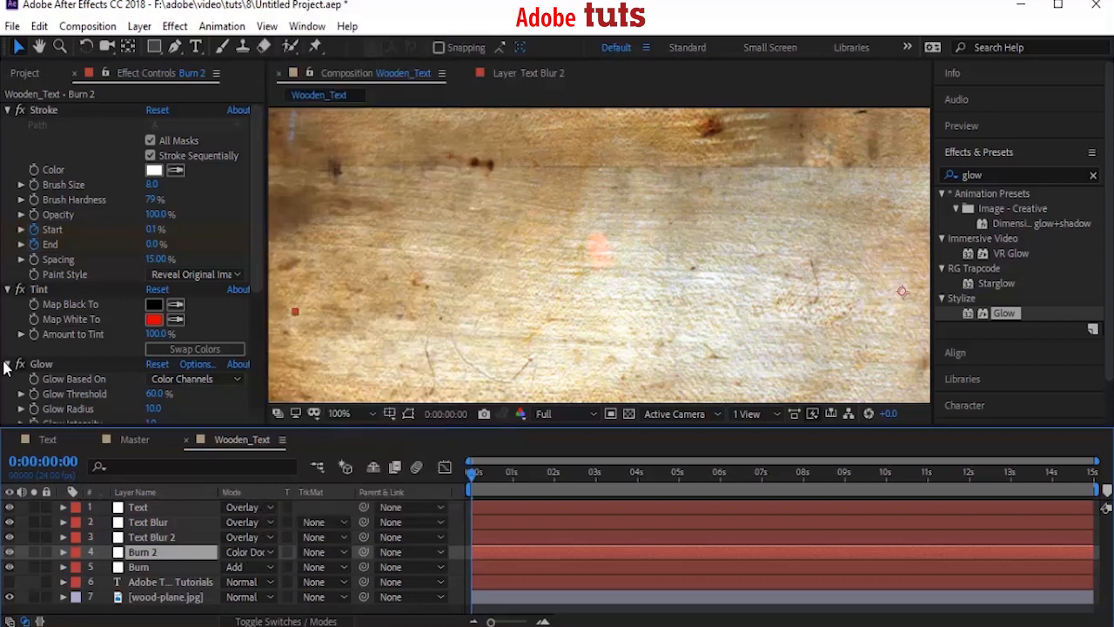
left_click(174, 26)
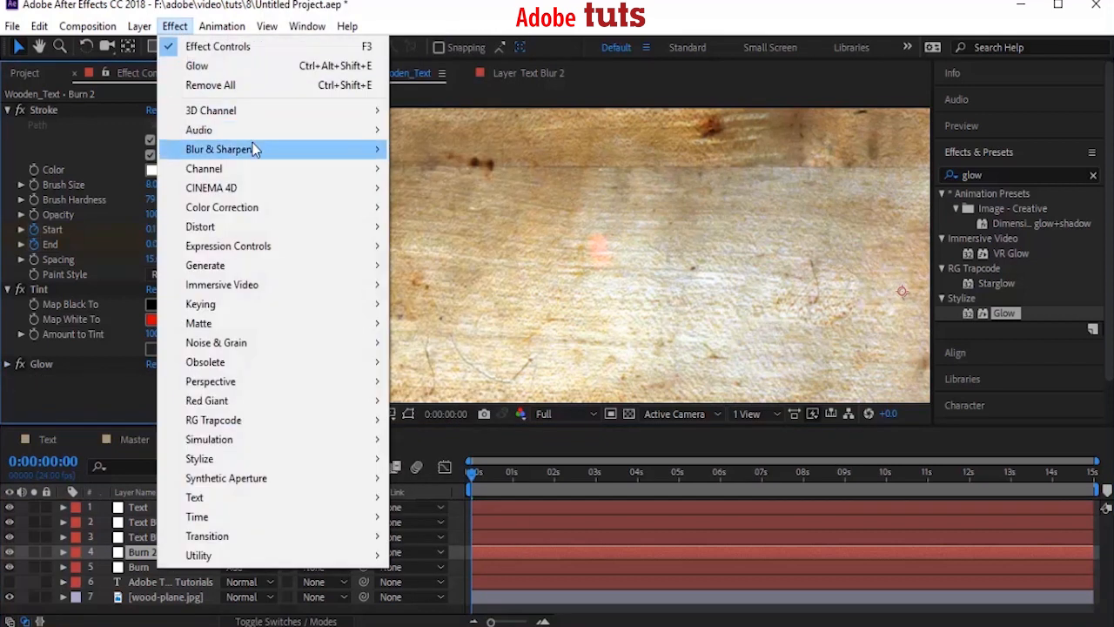
left_click(222, 149)
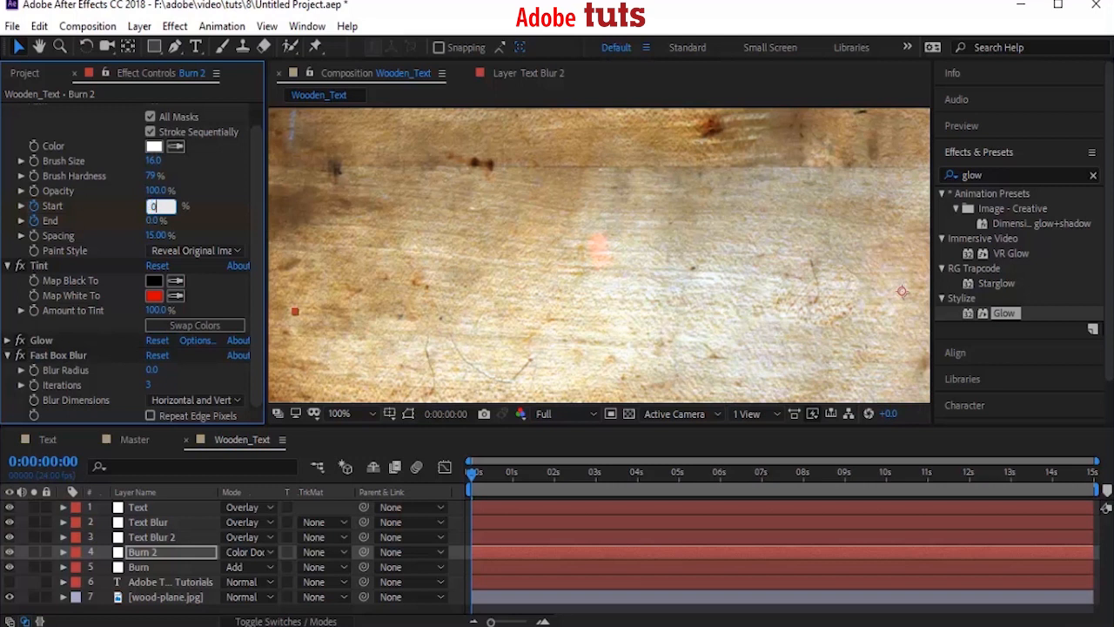
type("0.05")
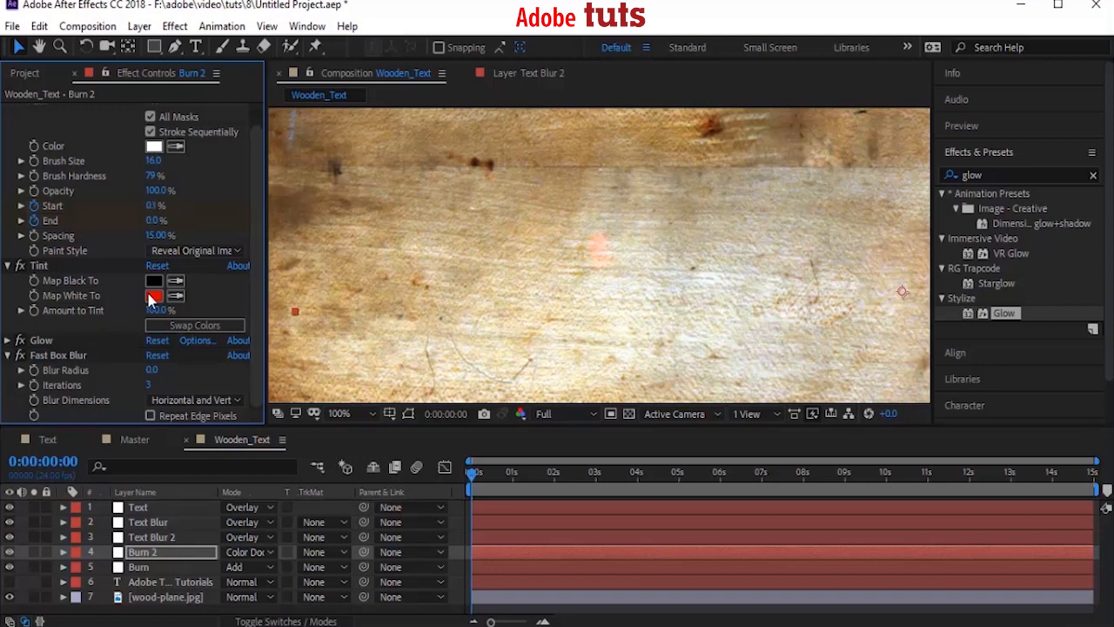
Step: Tint Burn 2 orange and set a 40-radius horizontal-only blur
left_click(154, 296)
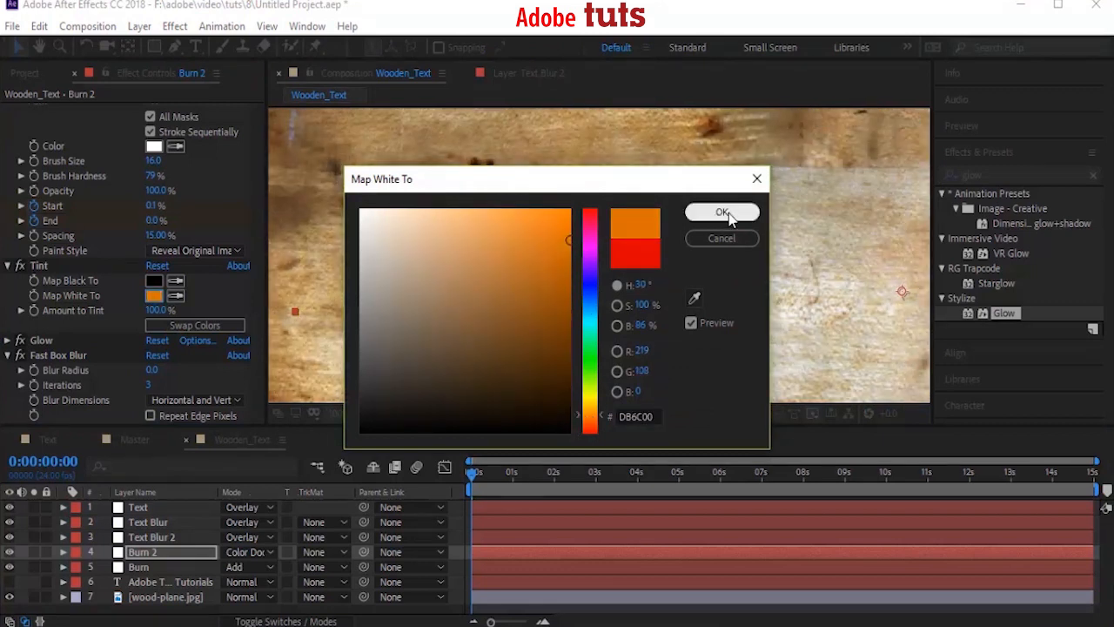
left_click(722, 212)
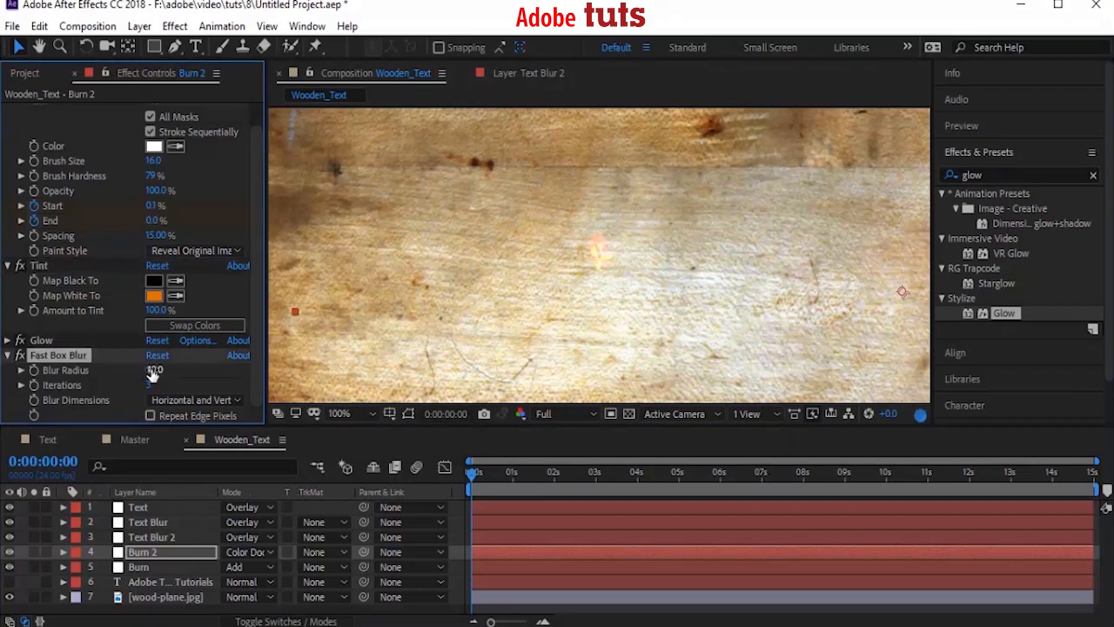
left_click(194, 399)
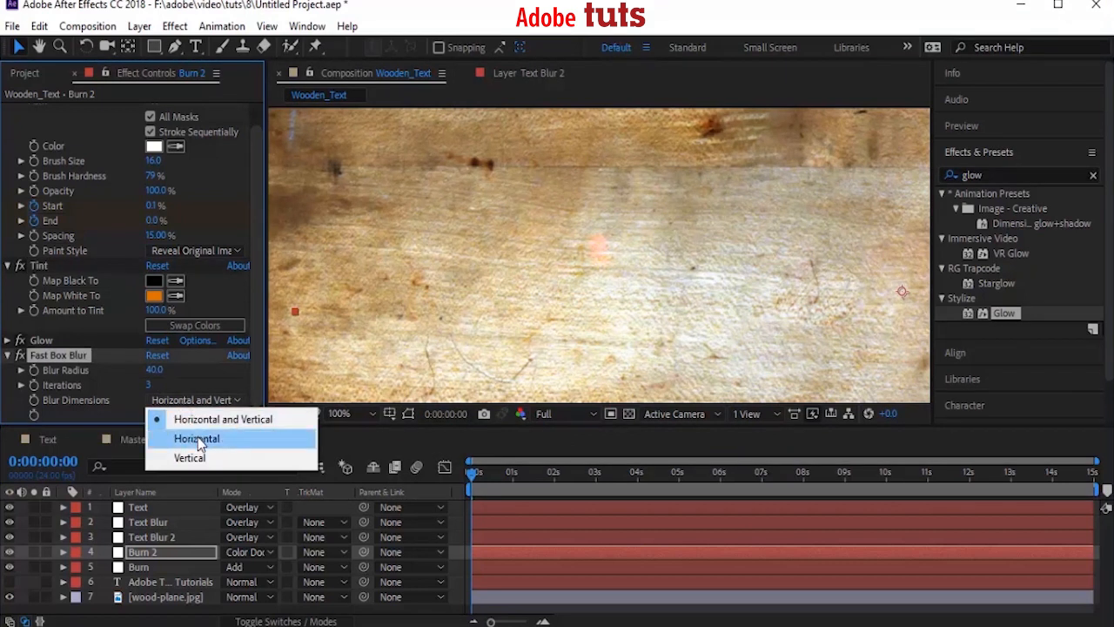
left_click(196, 438)
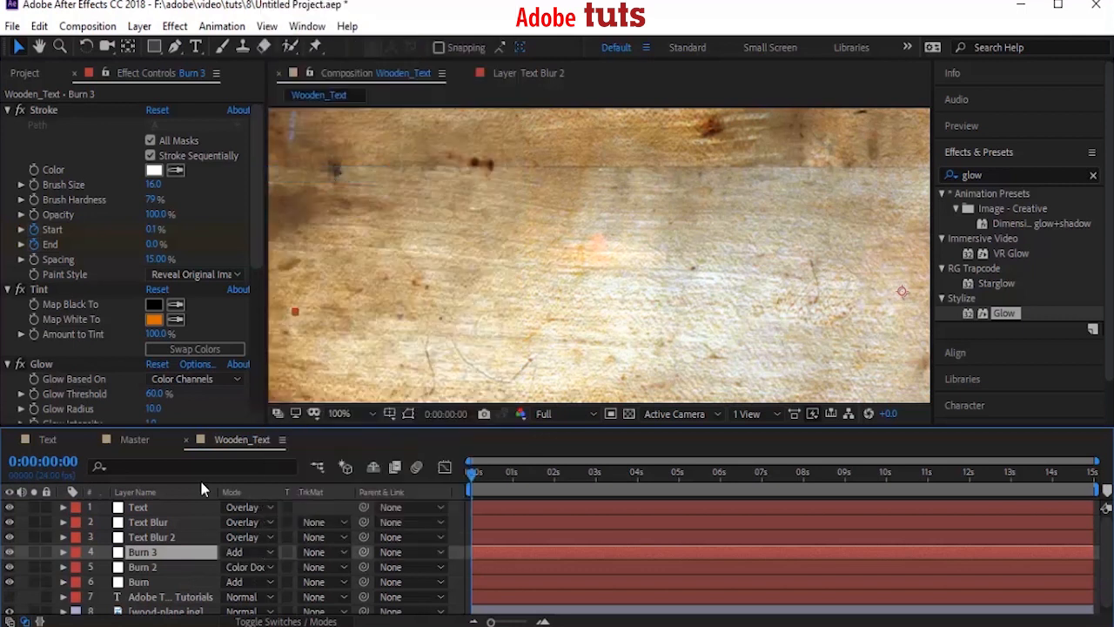
Step: Give Burn 3 a brush size of 20 and a 20-radius blur in both directions
left_click(154, 185)
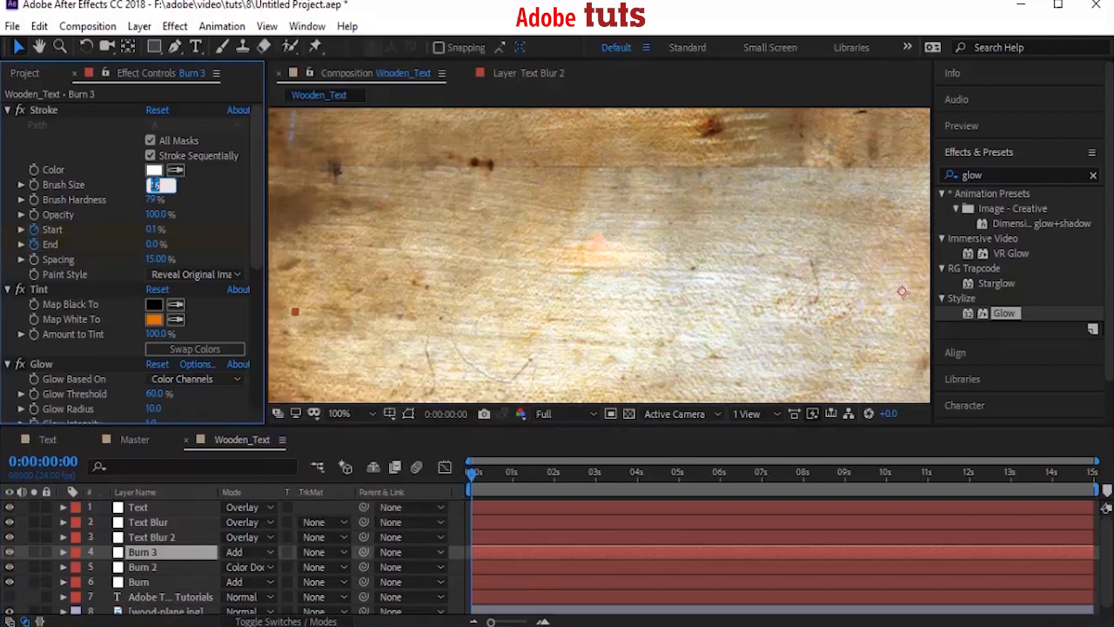
type("20.0")
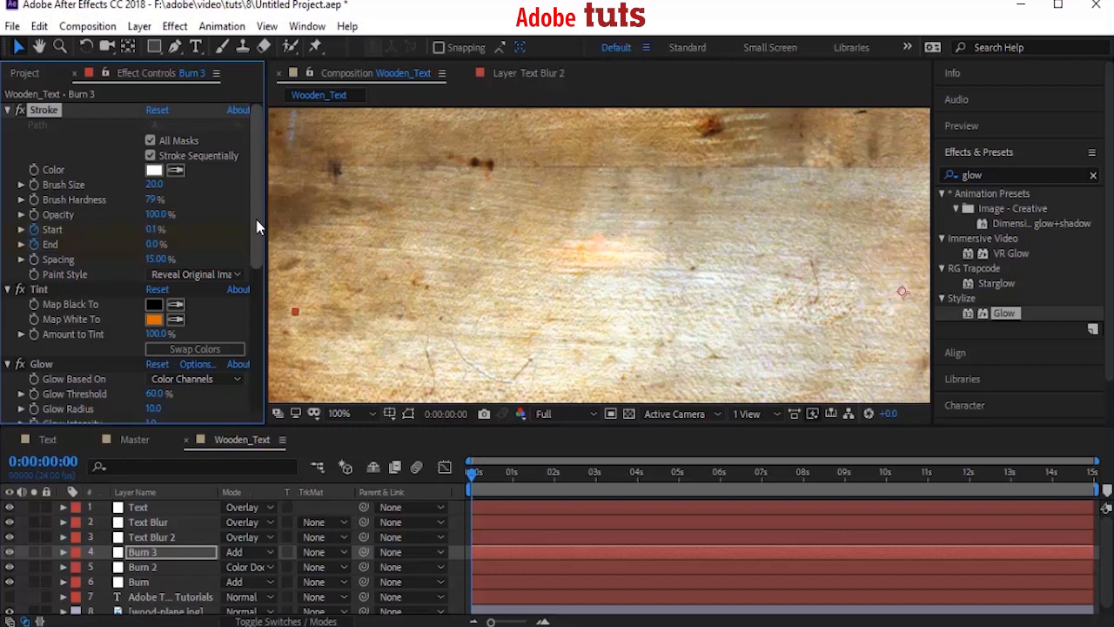
scroll("down", 3)
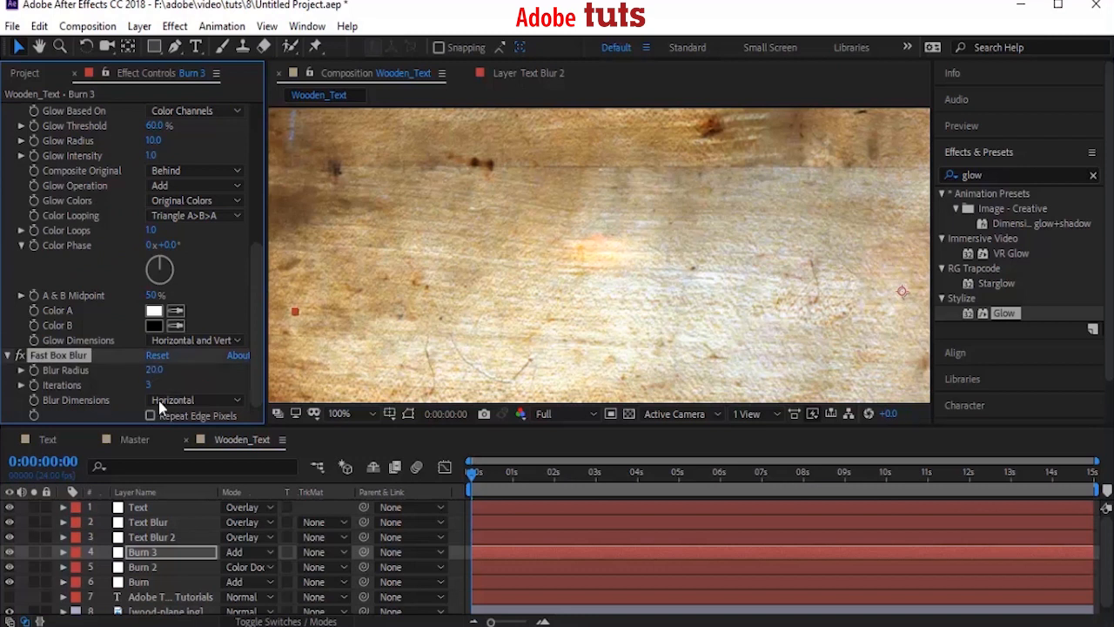
left_click(193, 400)
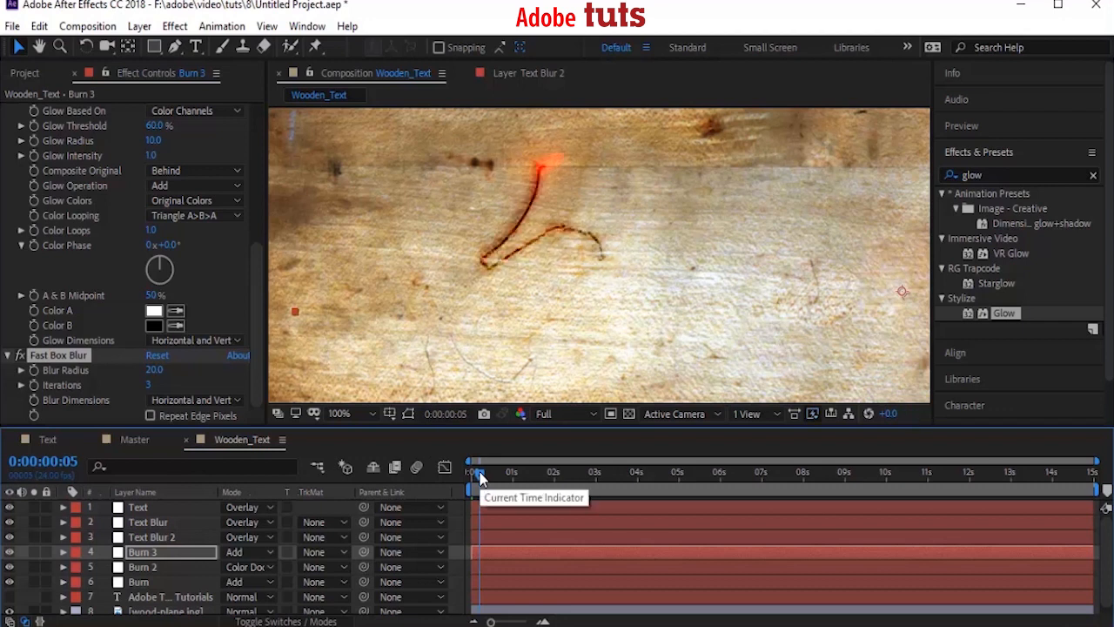
mouse_move(533, 145)
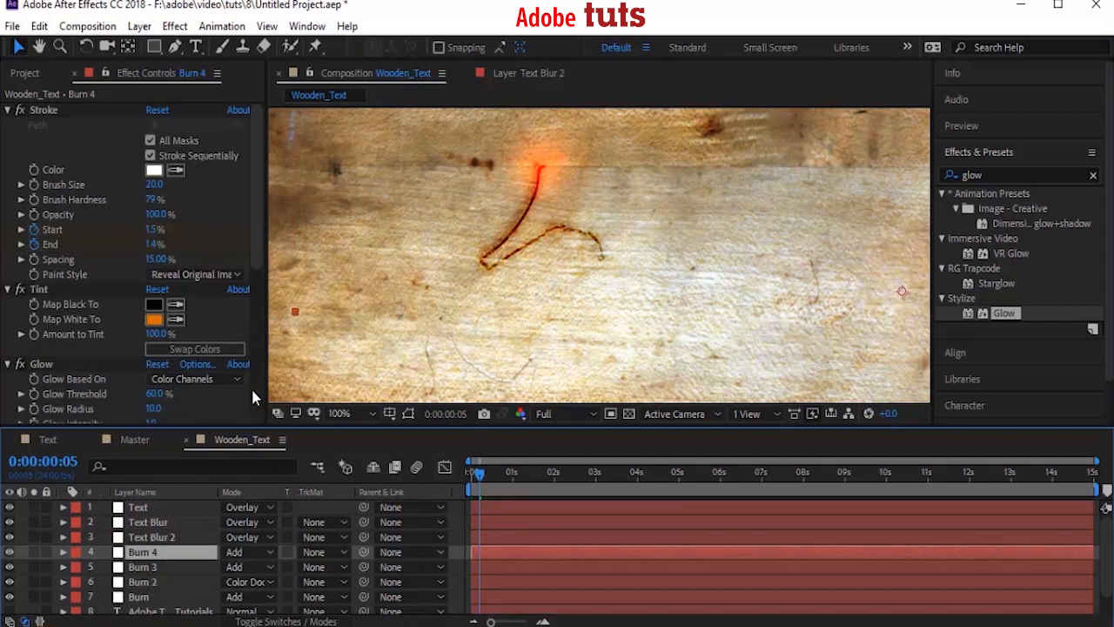
Step: Create Burn 4 as a copy of Burn 3 and adjust its Start/End values
left_click(153, 318)
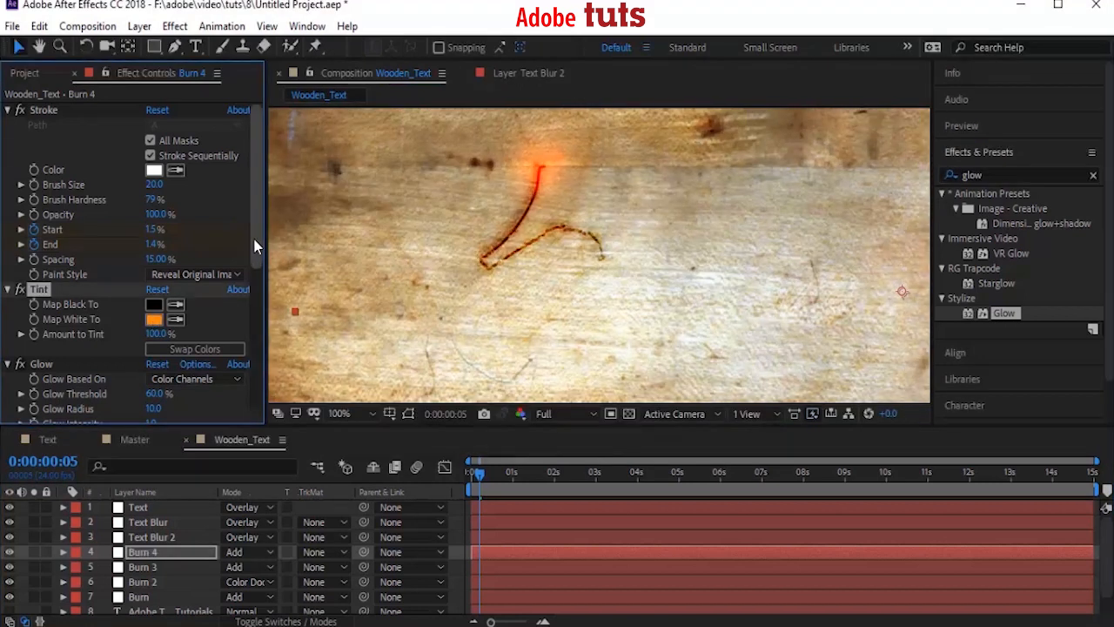
scroll("down", 3)
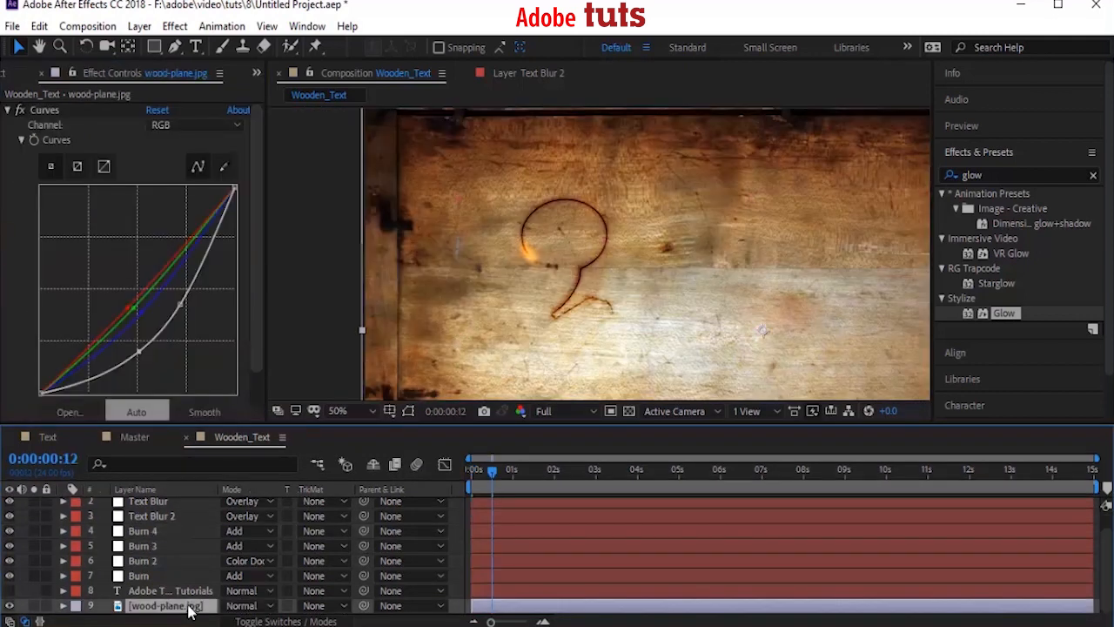
Step: Pre-compose all board, text and burn layers into a composition named Text_Master
left_click(139, 26)
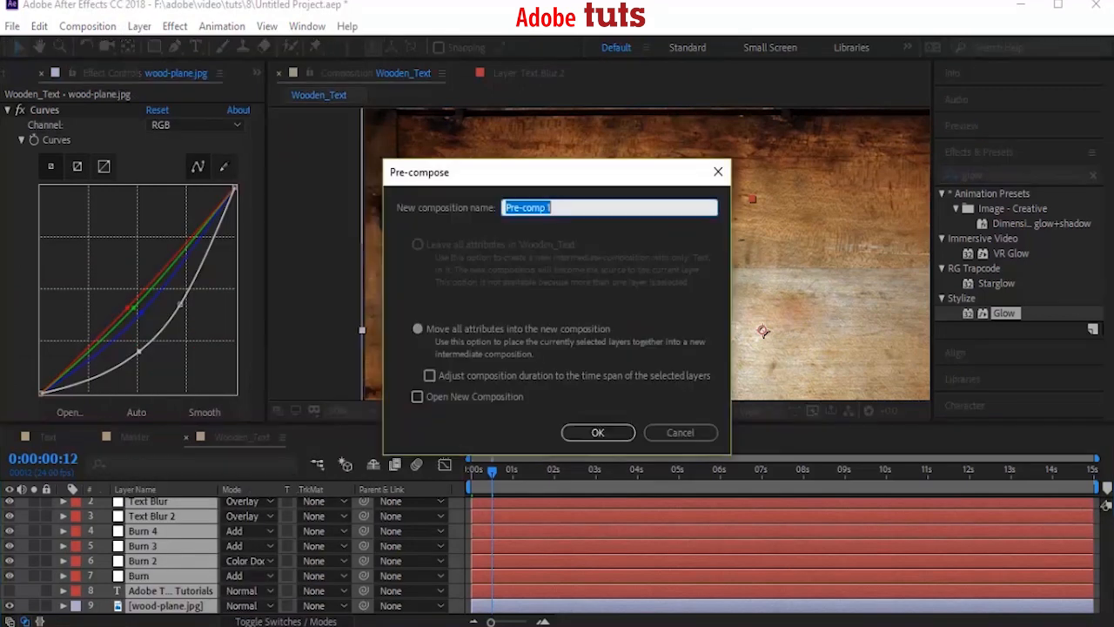
type("Text")
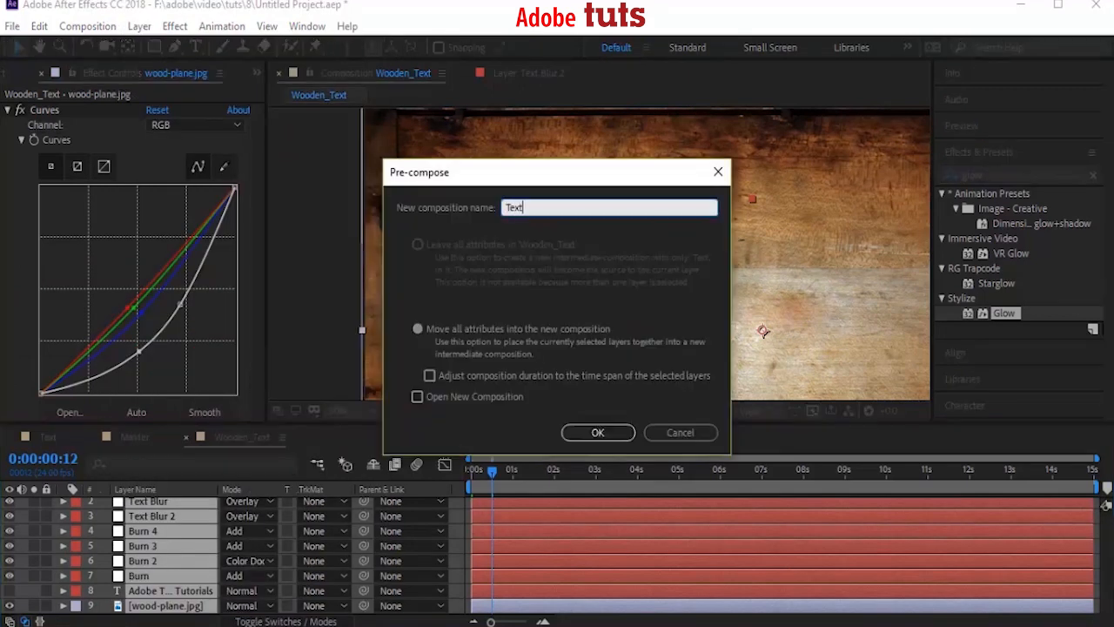
type("_Master")
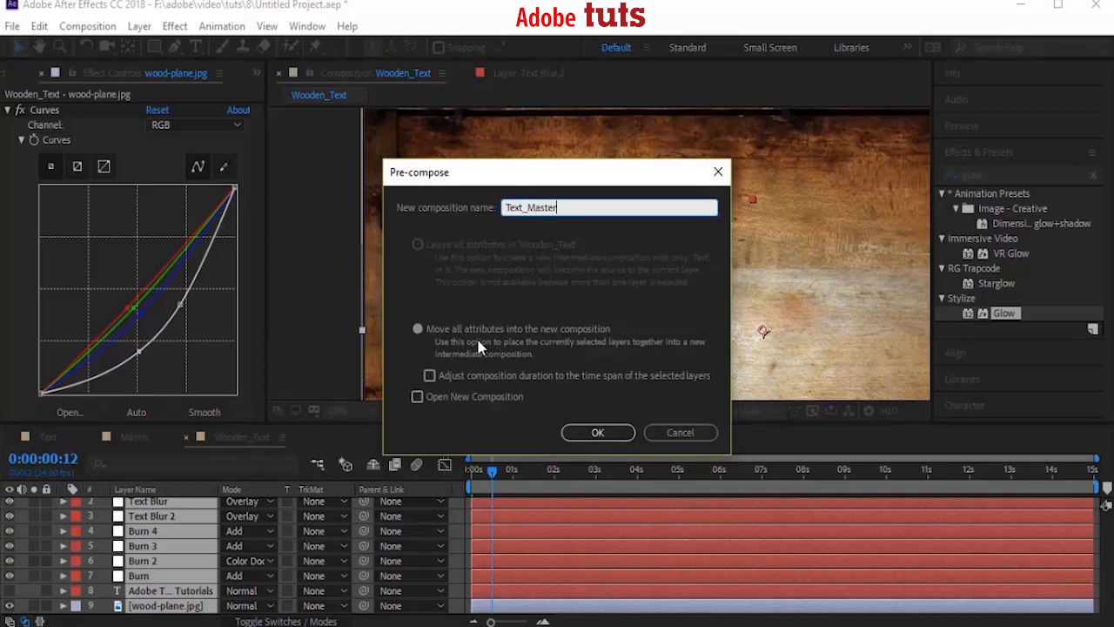
left_click(597, 432)
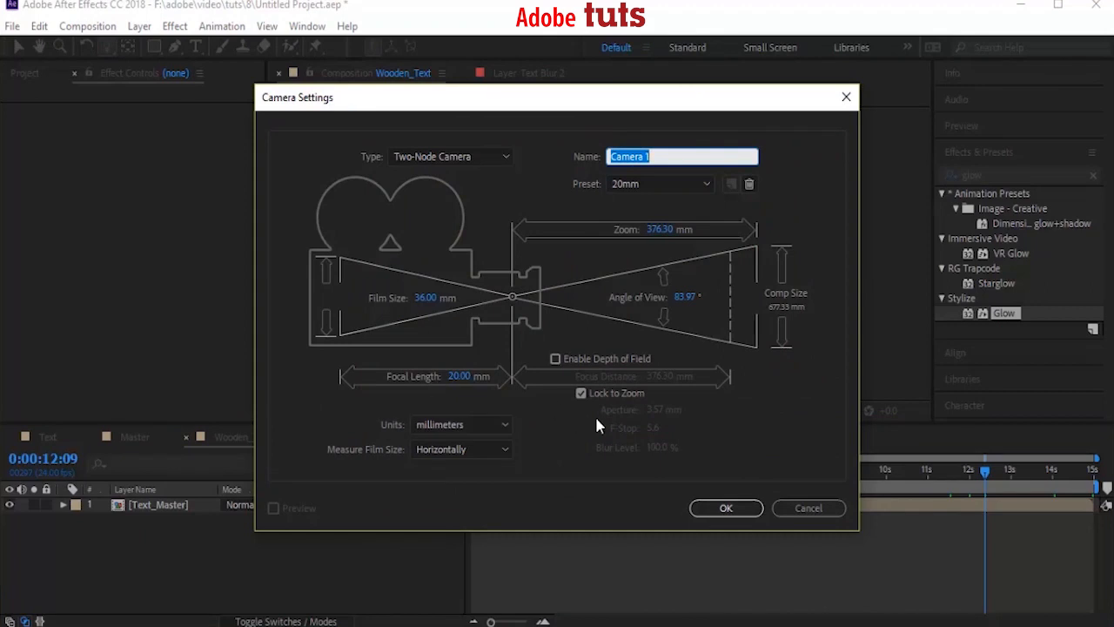
Step: Create a Two-Node 20mm camera and show the layer switch columns
left_click(725, 507)
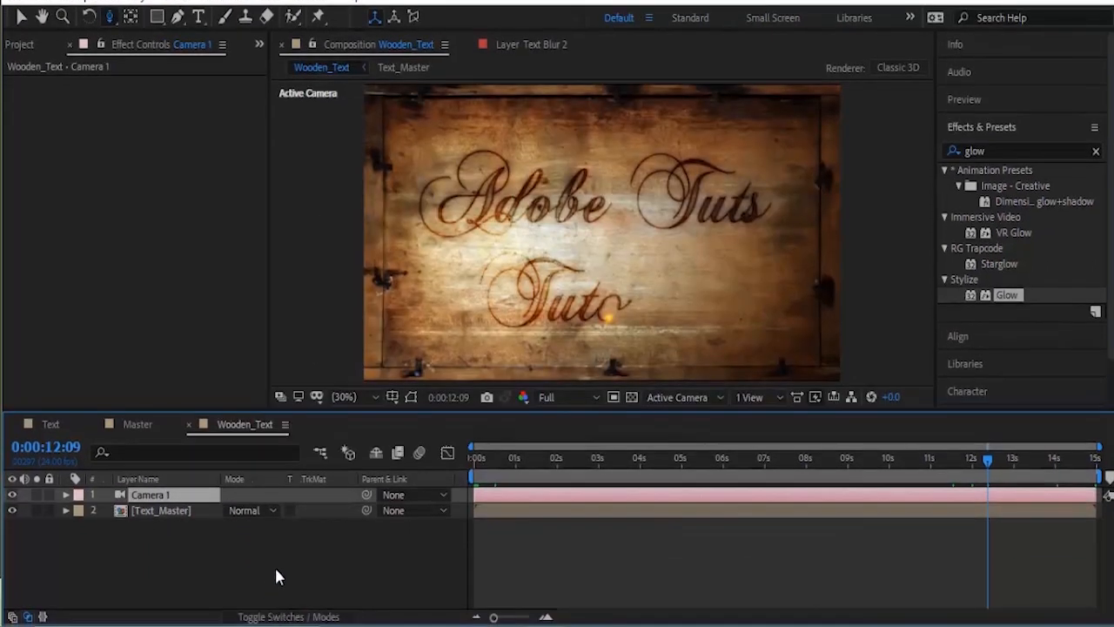
left_click(323, 452)
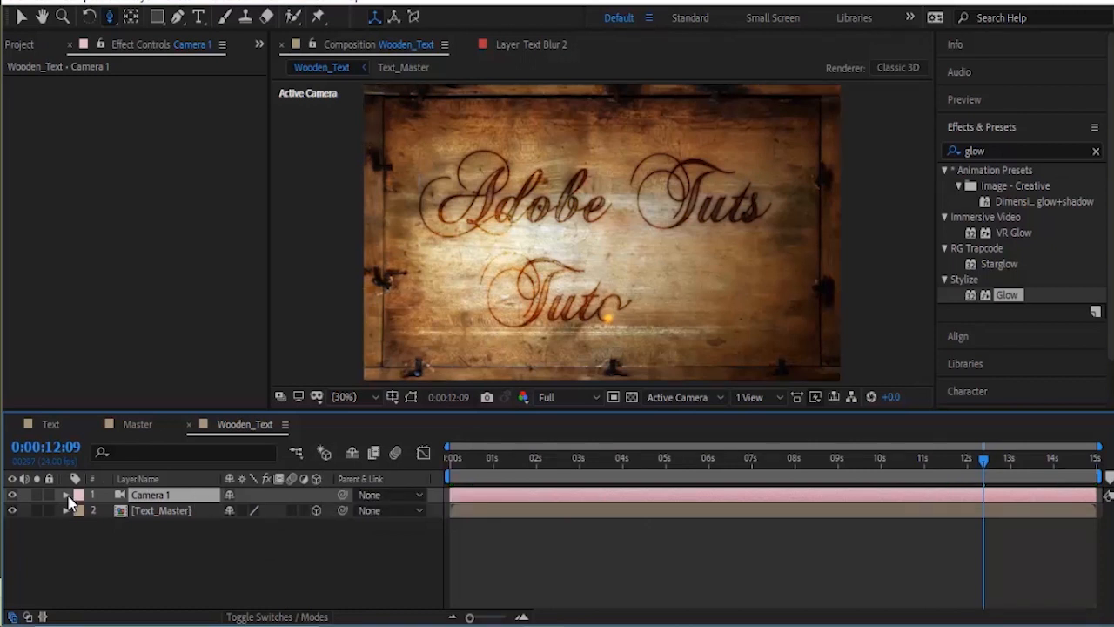
Step: Reveal Camera 1's Transform properties, move to the 12-second mark, and switch to the Orbit Camera tool
left_click(69, 493)
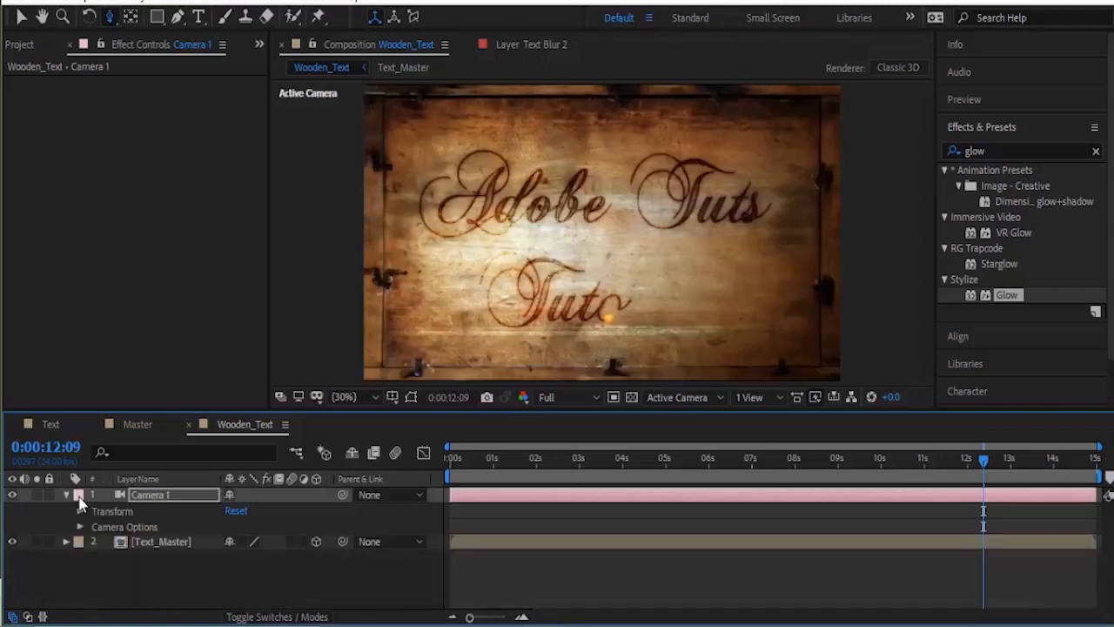
left_click(75, 512)
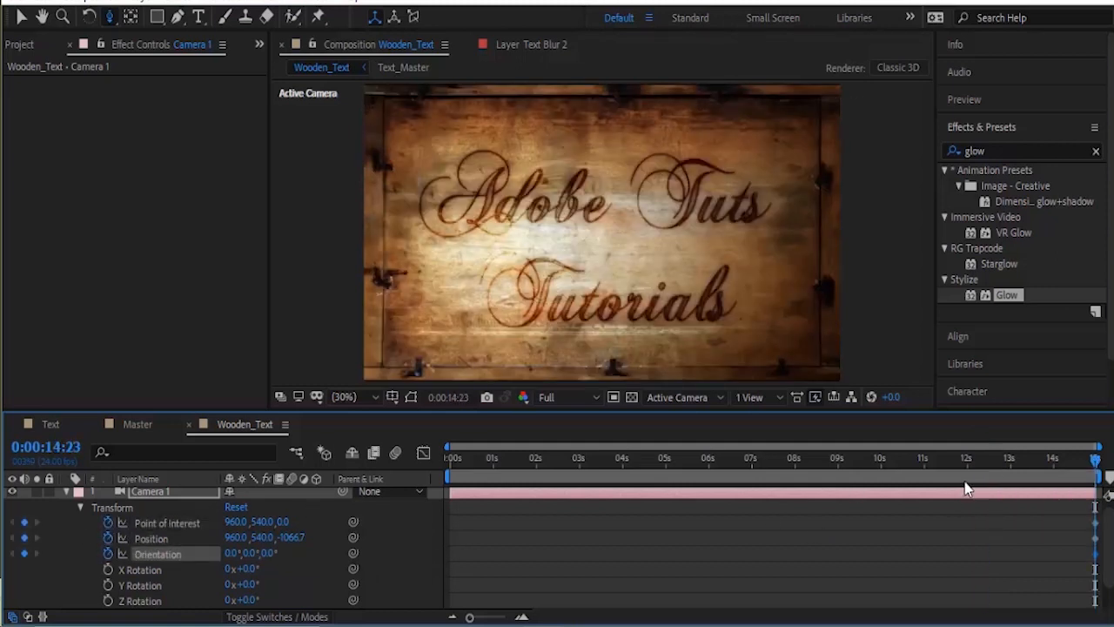
left_click(966, 470)
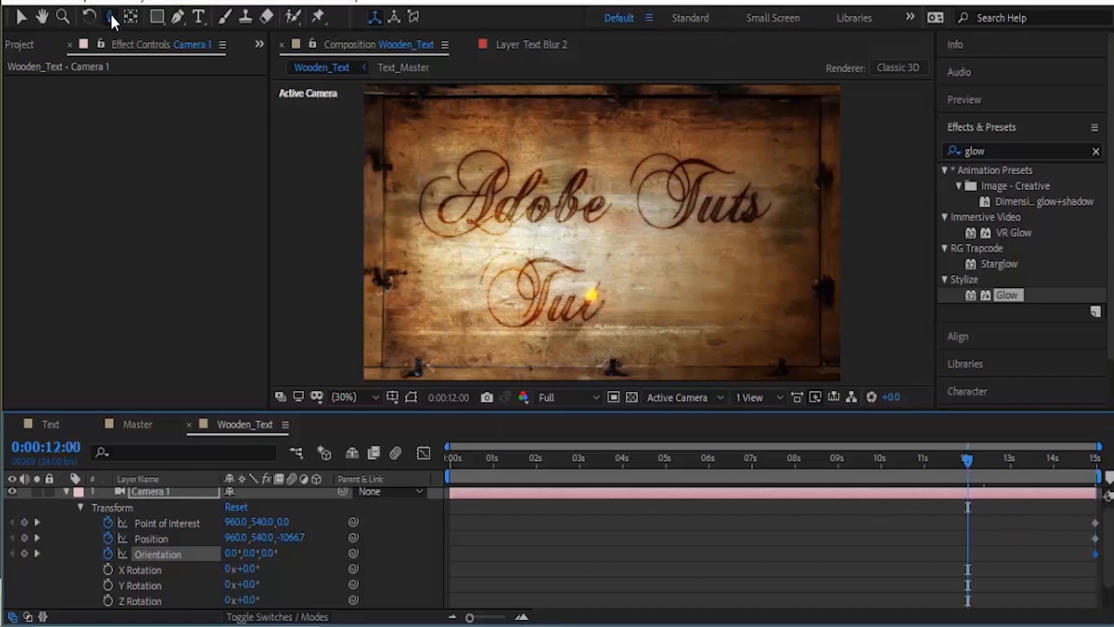
left_click(112, 14)
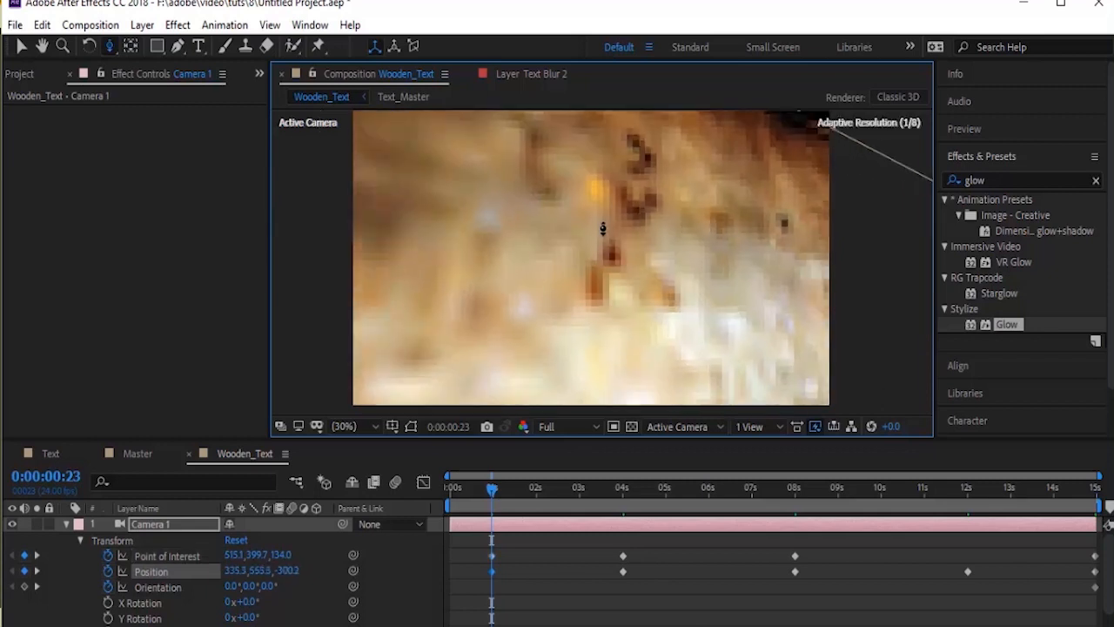
Step: Preview the camera sweeping from the lettering close-up to an angled board view
left_click(565, 426)
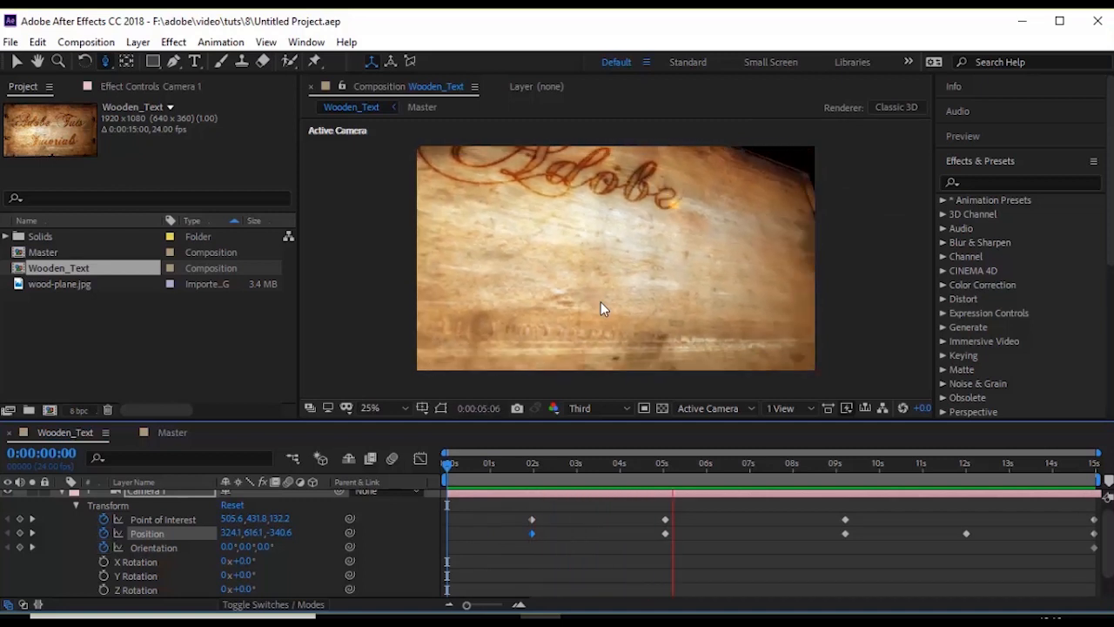
left_click(762, 463)
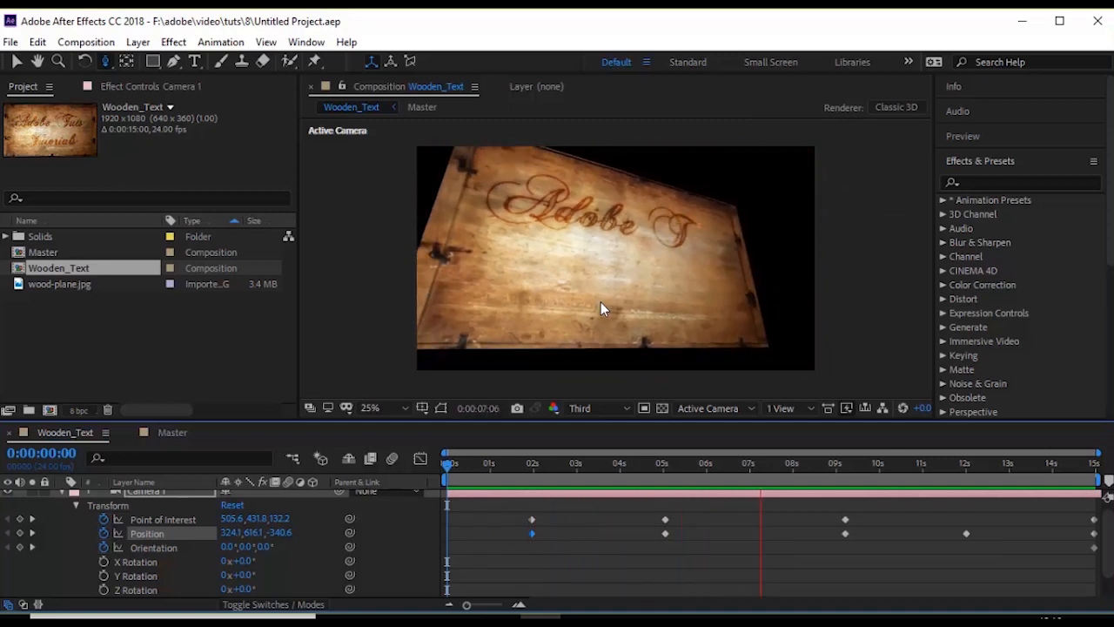